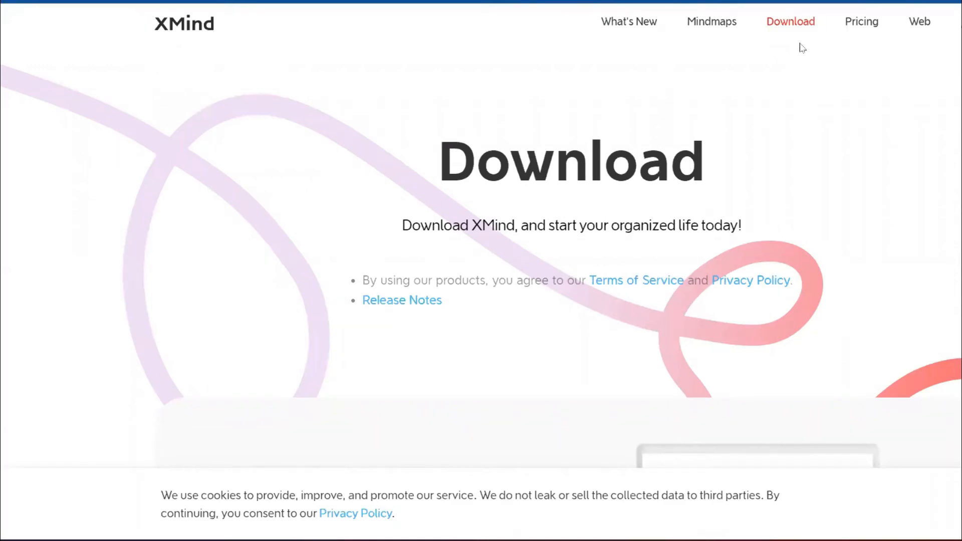
{"action": "mouse_move", "coordinate": [184, 24]}
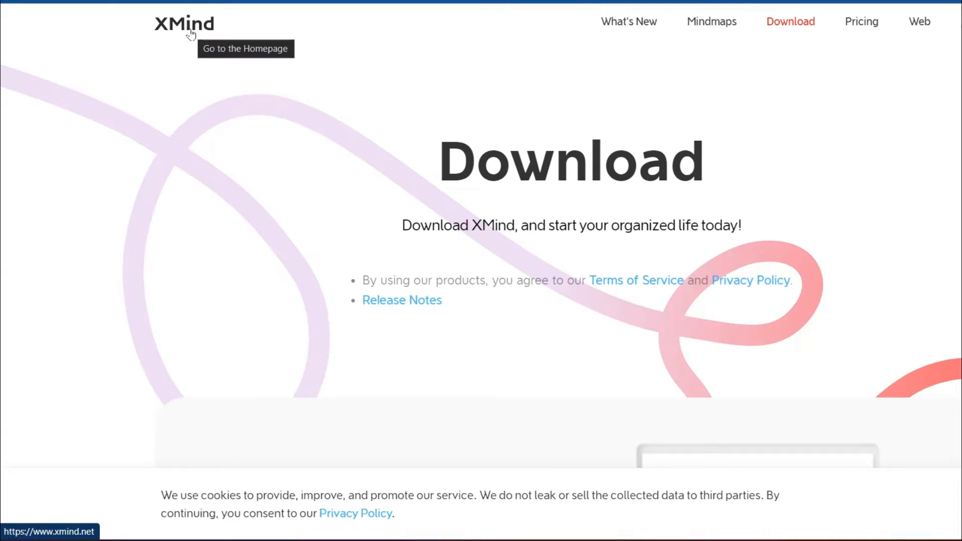
{"action": "mouse_move", "coordinate": [751, 127]}
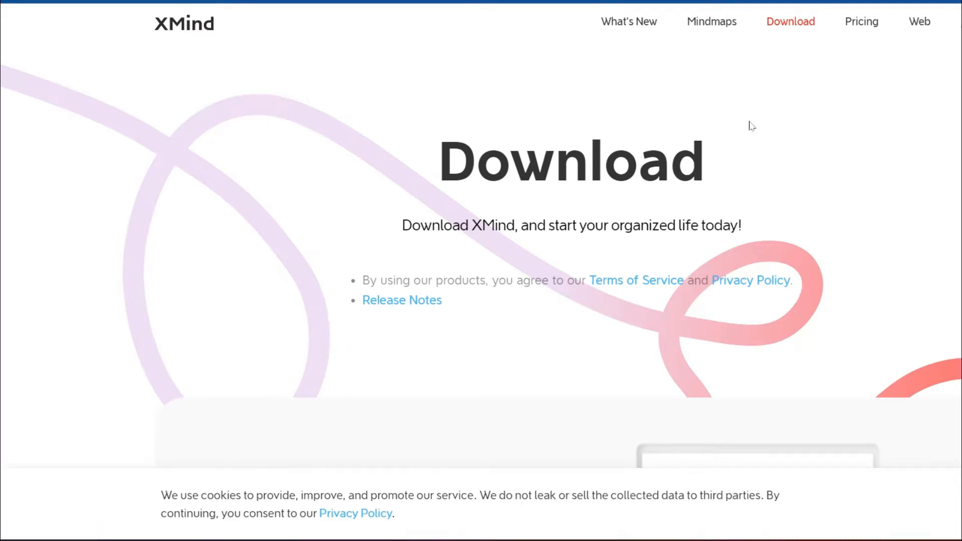
Step: Scroll the XMind download page and start downloading the Windows installer
{"action": "scroll", "scroll_direction": "down", "scroll_amount": 3}
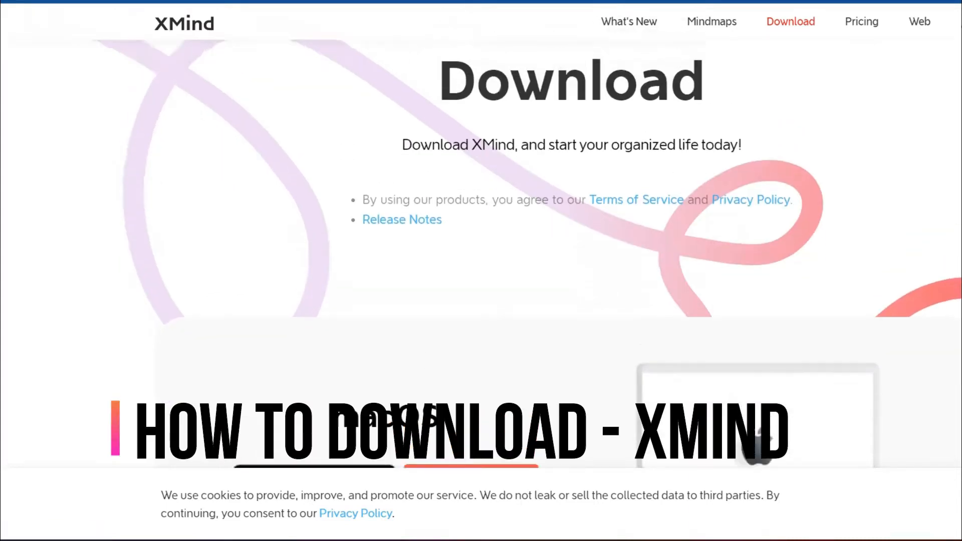
{"action": "scroll", "scroll_direction": "down", "scroll_amount": 3}
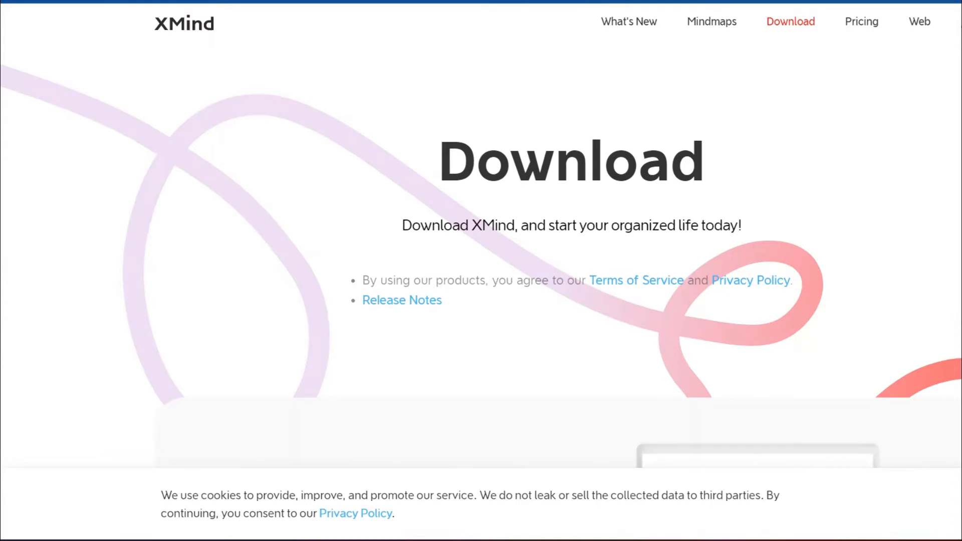
{"action": "scroll", "scroll_direction": "down", "scroll_amount": 3}
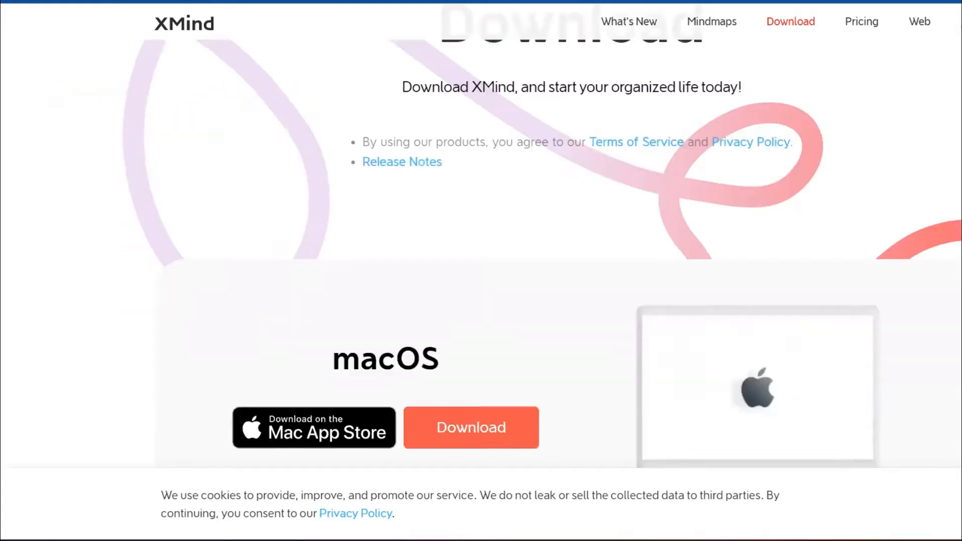
{"action": "scroll", "scroll_direction": "down", "scroll_amount": 3}
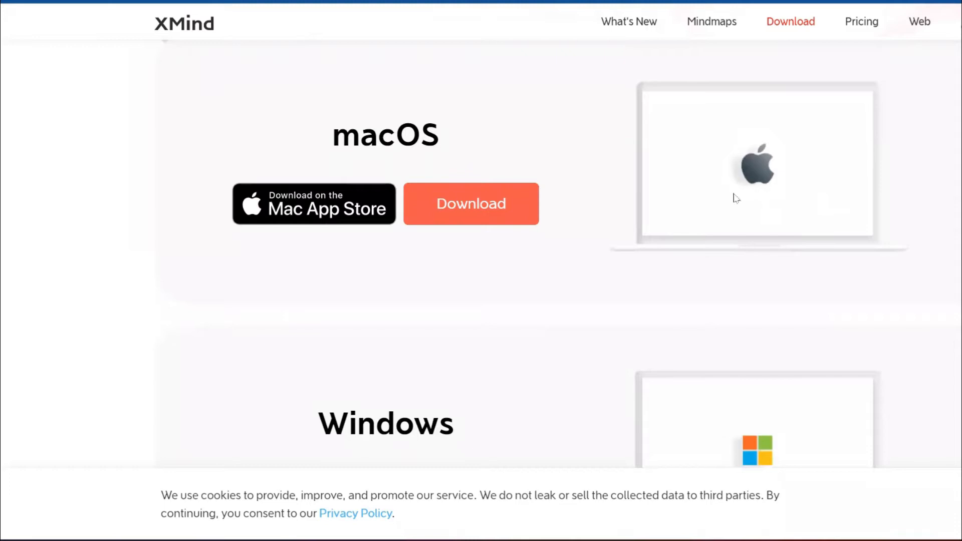
{"action": "scroll", "scroll_direction": "down", "scroll_amount": 3}
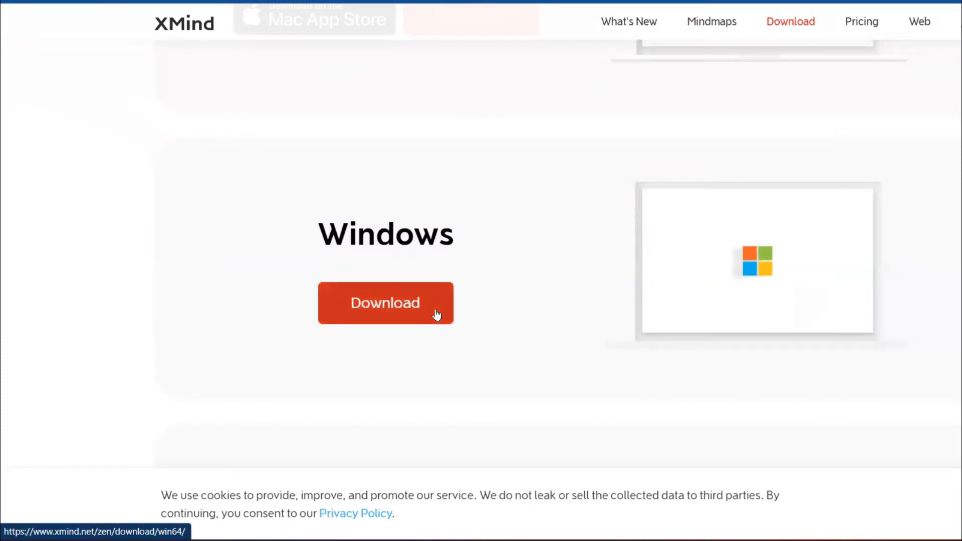
{"action": "left_click", "coordinate": [385, 303]}
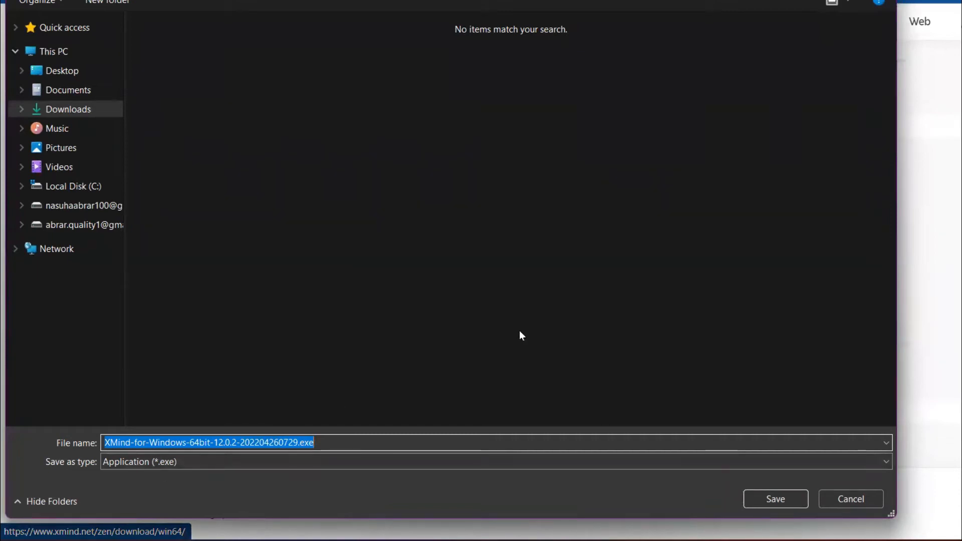
{"action": "mouse_move", "coordinate": [855, 493]}
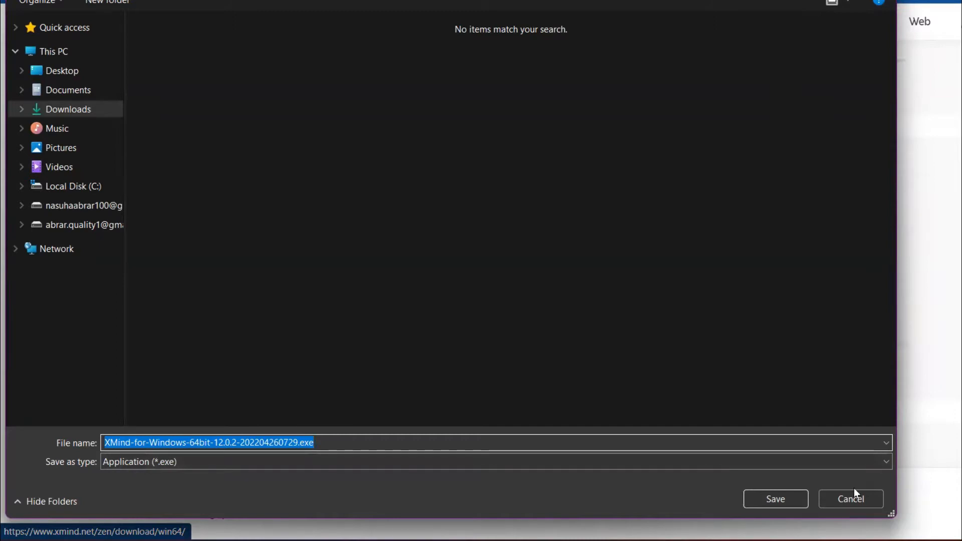
{"action": "mouse_move", "coordinate": [197, 461]}
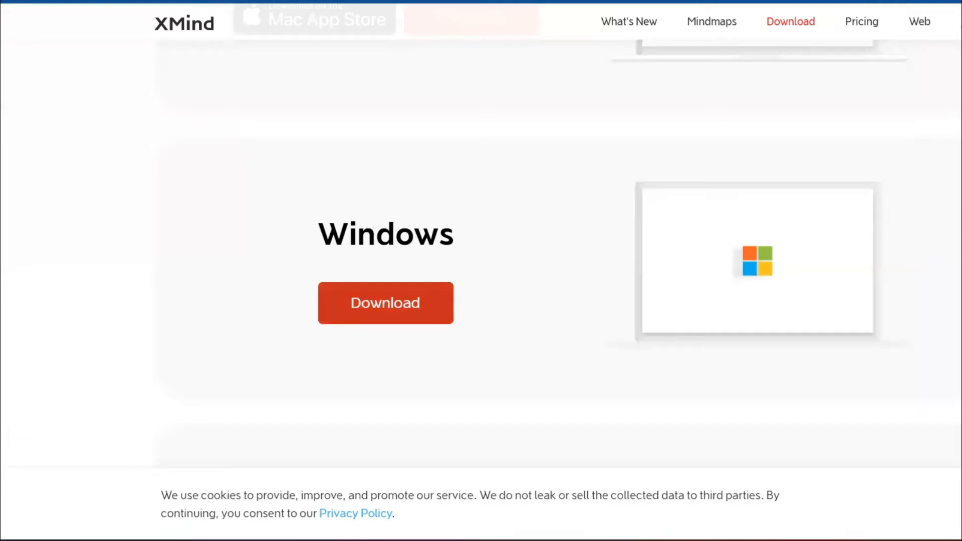
Step: Look over the Linux, iPadOS, iOS and Android download sections, then switch to XMind's library
{"action": "scroll", "scroll_direction": "down", "scroll_amount": 3}
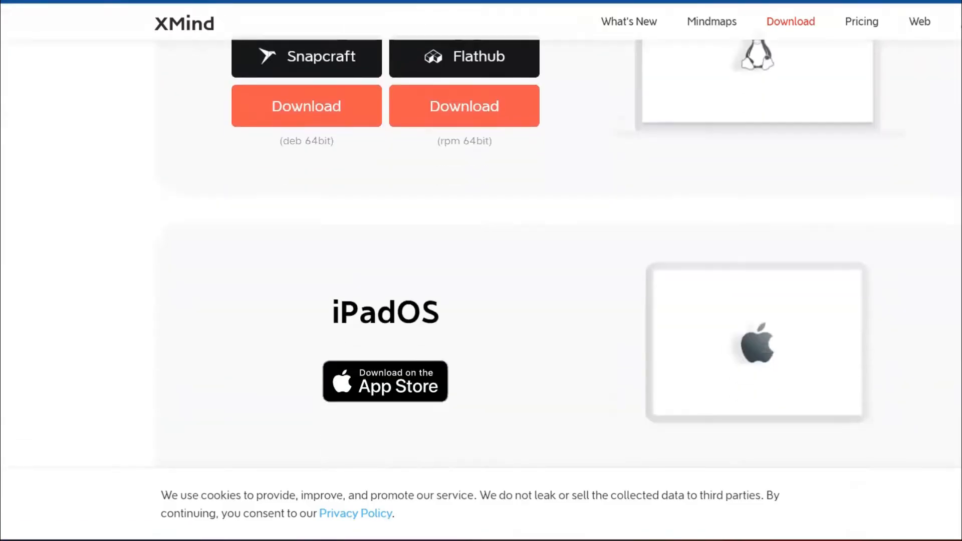
{"action": "scroll", "scroll_direction": "down", "scroll_amount": 3}
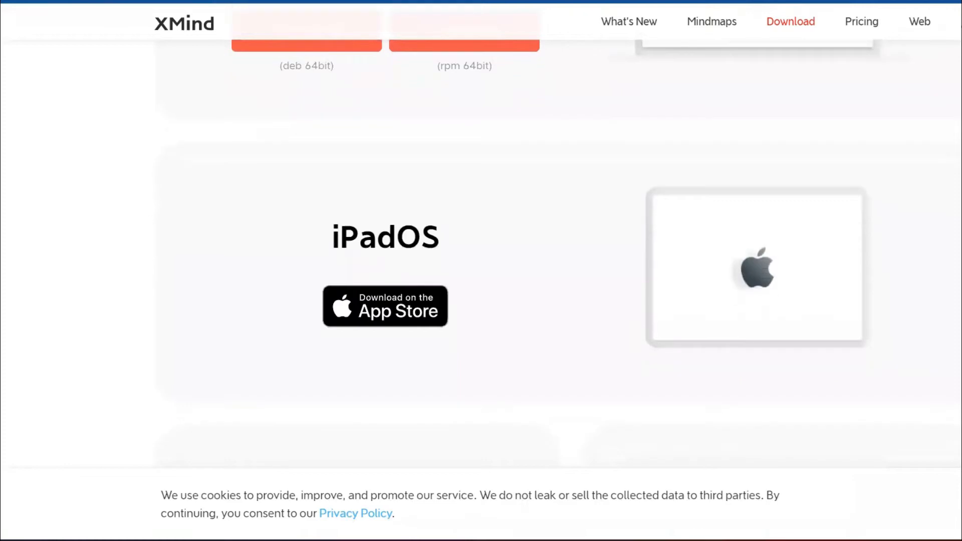
{"action": "scroll", "scroll_direction": "down", "scroll_amount": 3}
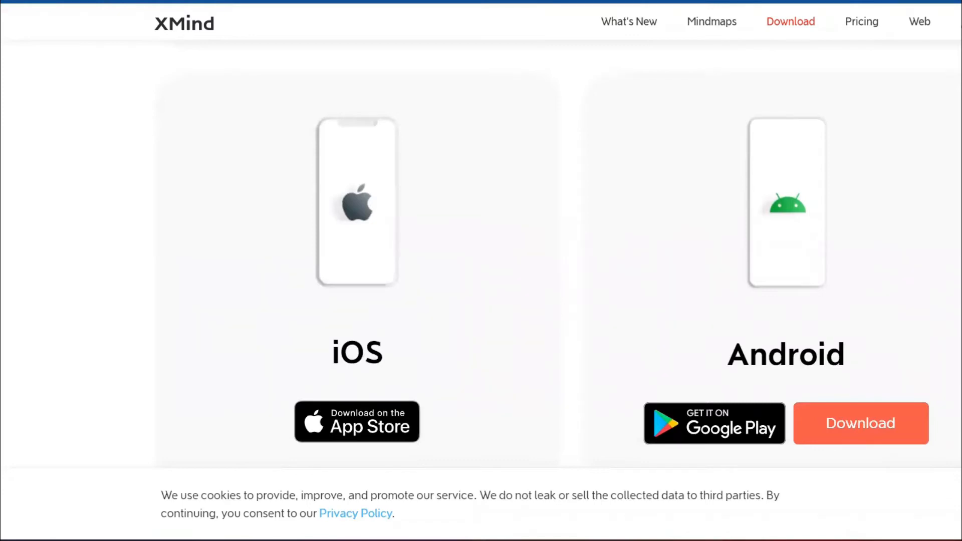
{"action": "scroll", "scroll_direction": "down", "scroll_amount": 3}
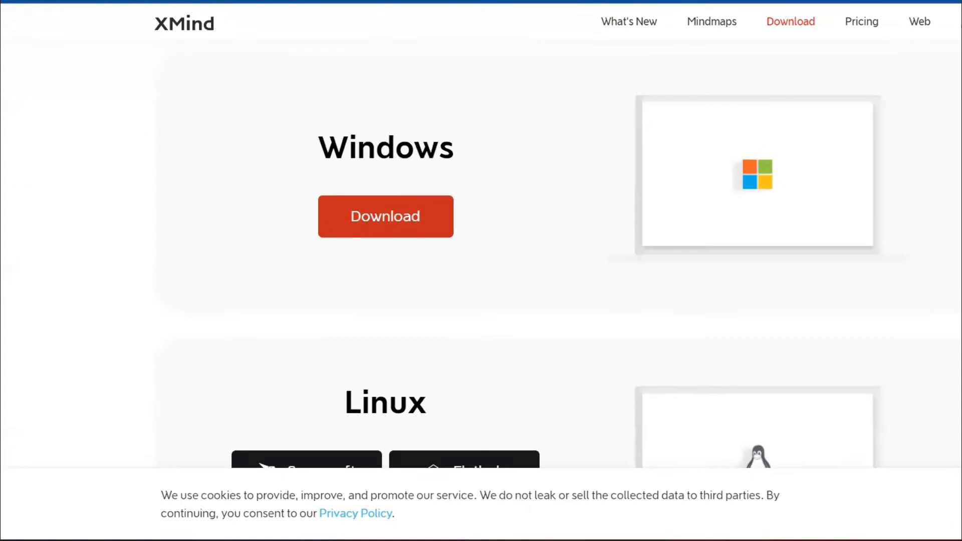
{"action": "scroll", "scroll_direction": "up", "scroll_amount": 3}
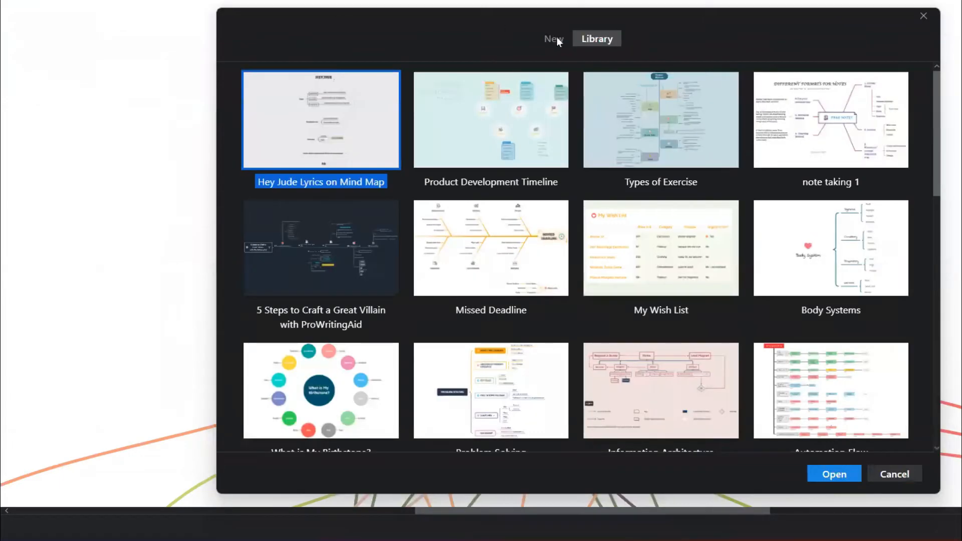
{"action": "mouse_move", "coordinate": [581, 64]}
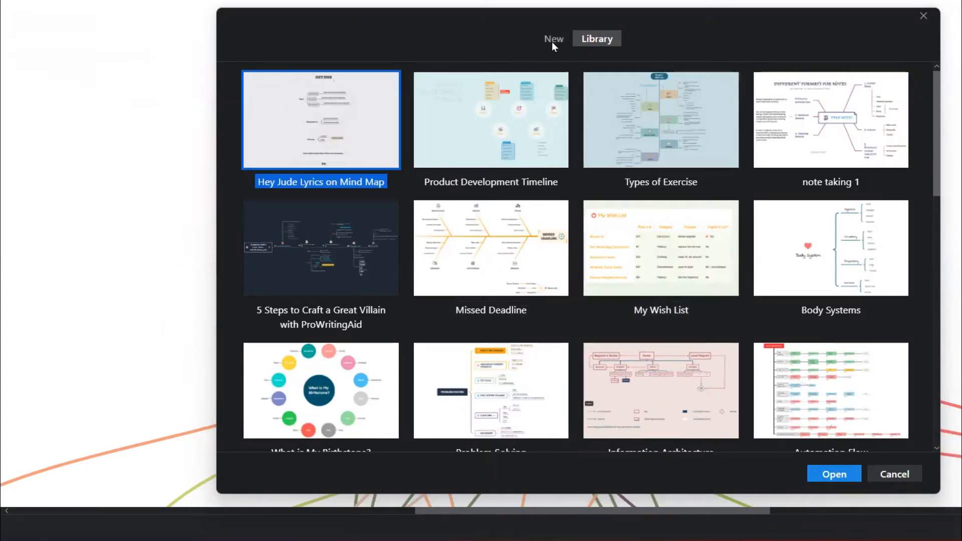
Step: Browse the New tab's blank structure gallery through its chart types and back to the mind map structures
{"action": "left_click", "coordinate": [553, 39]}
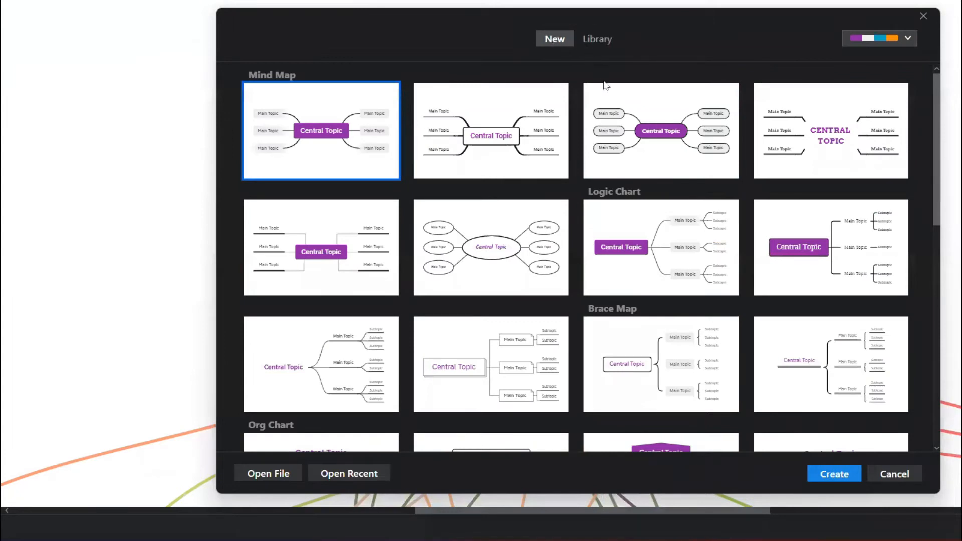
{"action": "mouse_move", "coordinate": [746, 227]}
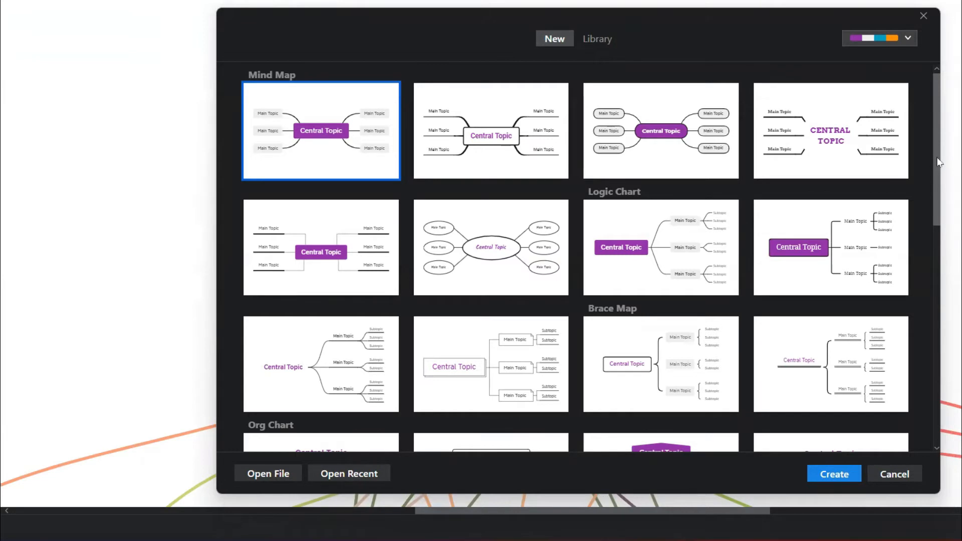
{"action": "scroll", "scroll_direction": "down", "scroll_amount": 3}
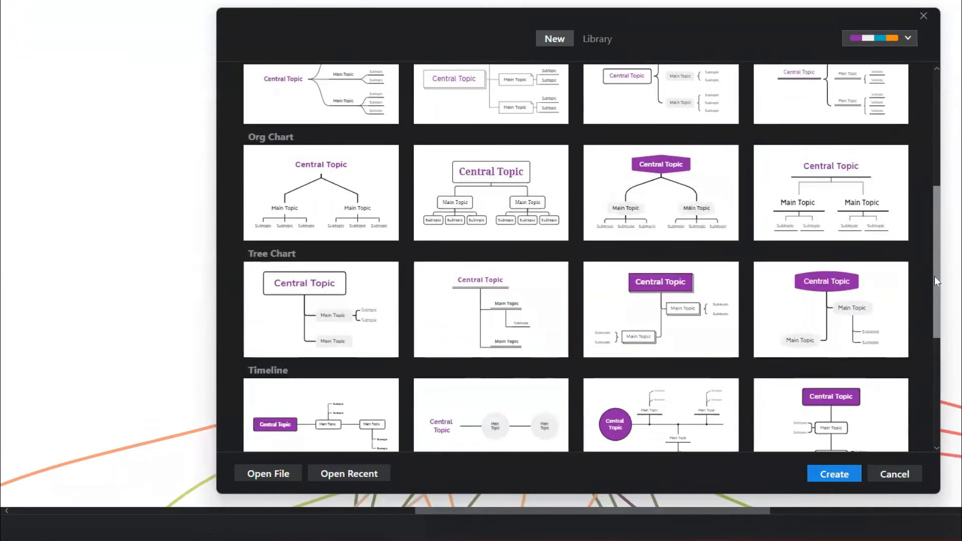
{"action": "scroll", "scroll_direction": "down", "scroll_amount": 3}
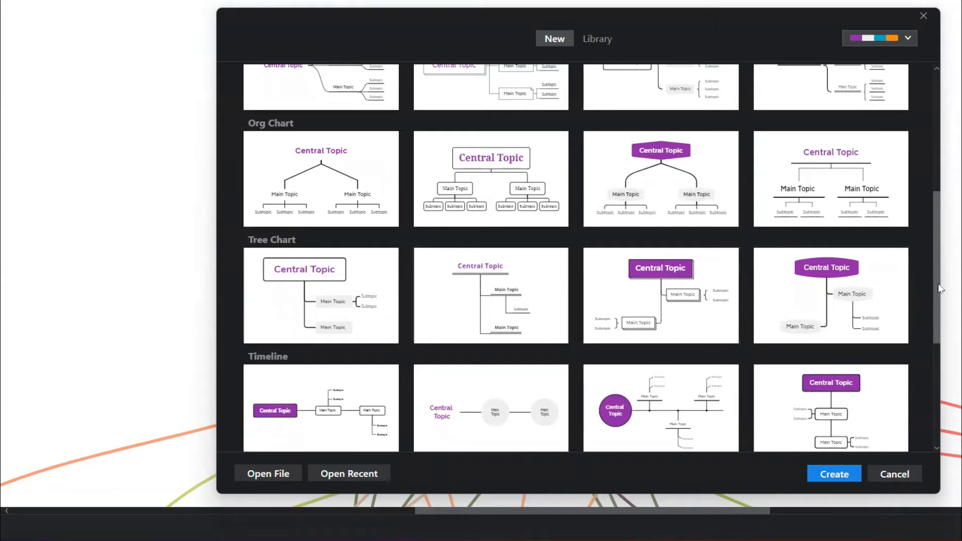
{"action": "mouse_move", "coordinate": [933, 312]}
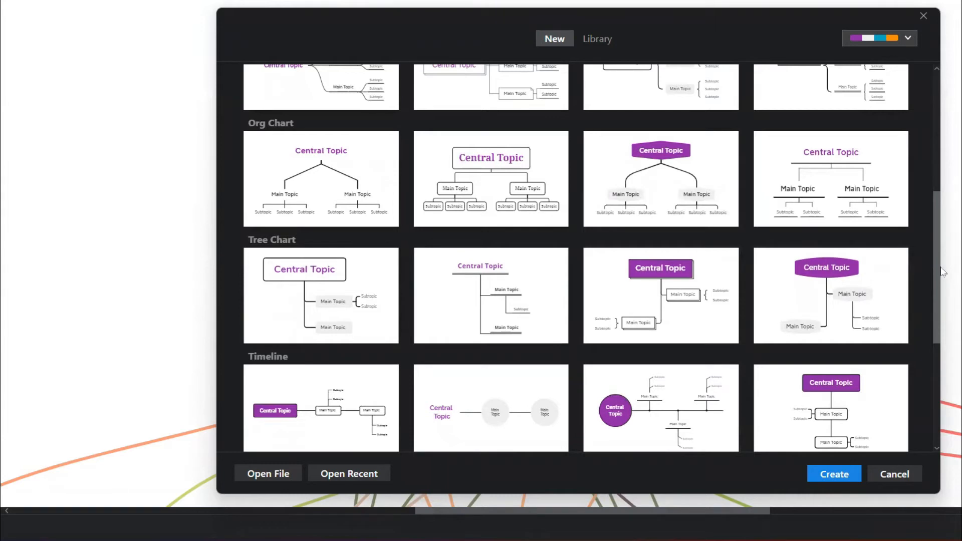
{"action": "scroll", "scroll_direction": "down", "scroll_amount": 3}
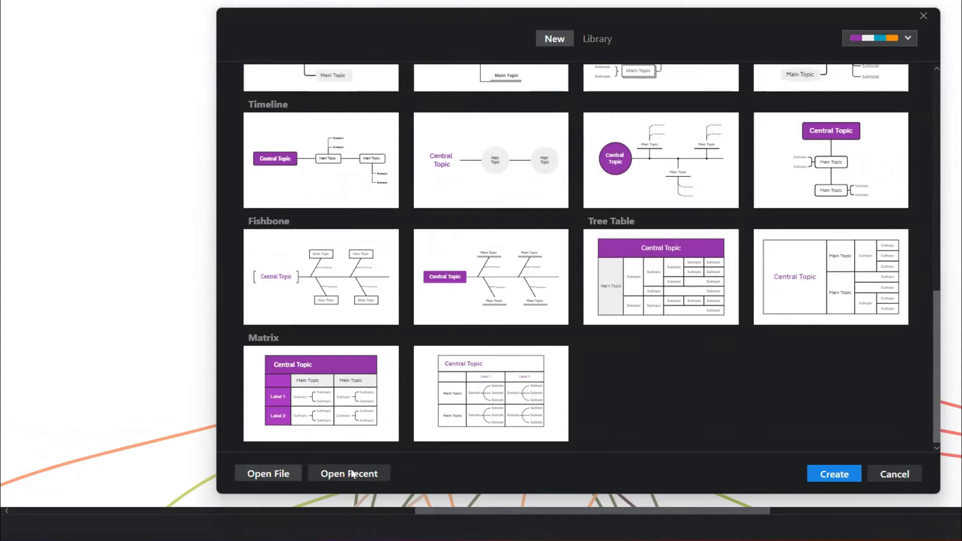
{"action": "mouse_move", "coordinate": [365, 481]}
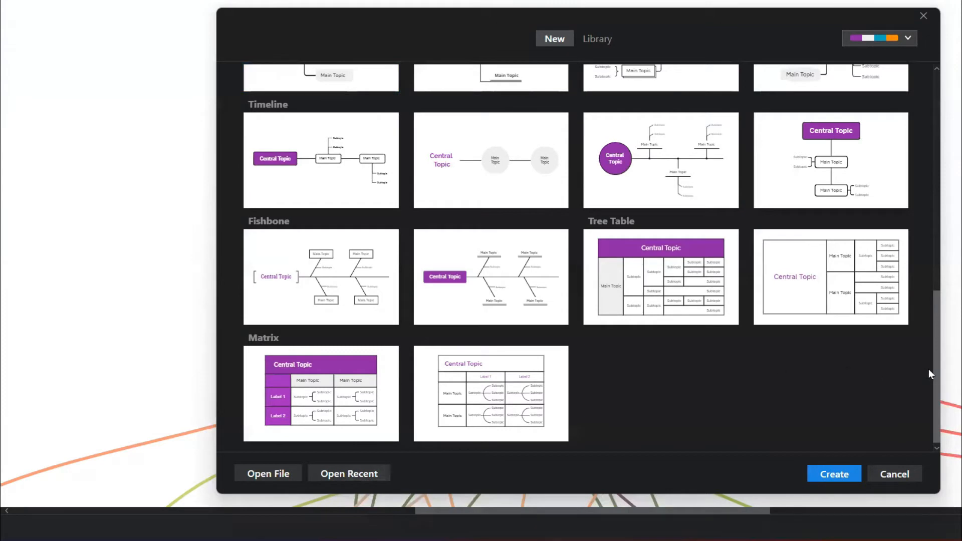
{"action": "scroll", "scroll_direction": "up", "scroll_amount": 3}
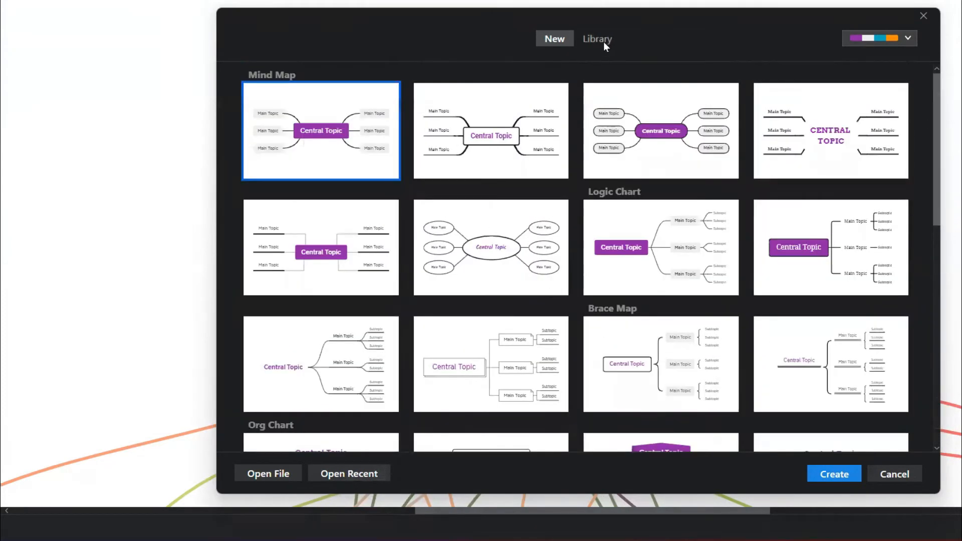
{"action": "left_click", "coordinate": [597, 38]}
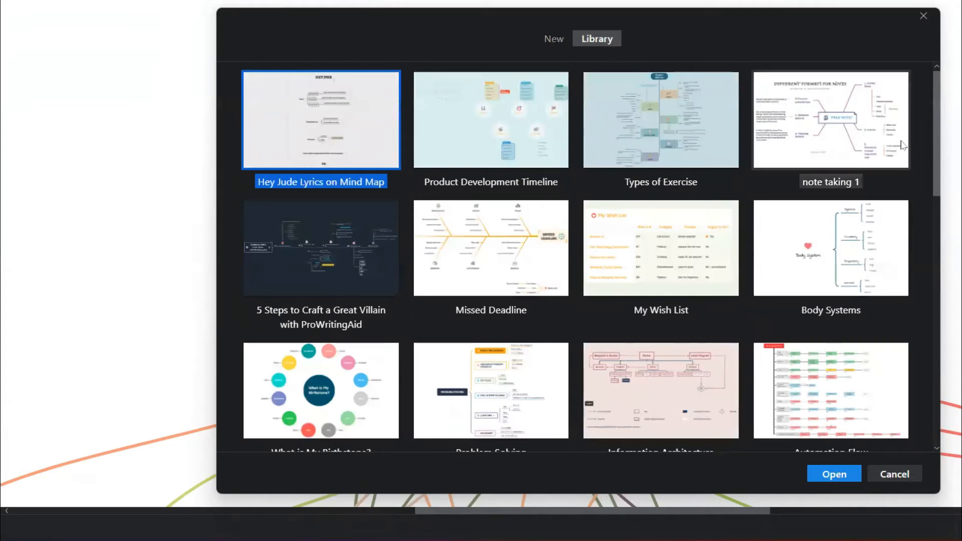
{"action": "scroll", "scroll_direction": "down", "scroll_amount": 3}
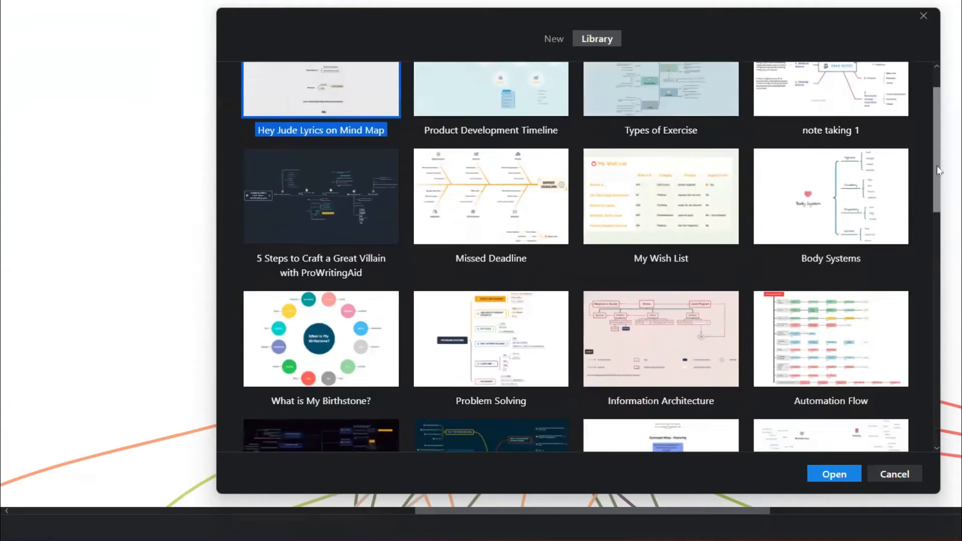
{"action": "scroll", "scroll_direction": "down", "scroll_amount": 3}
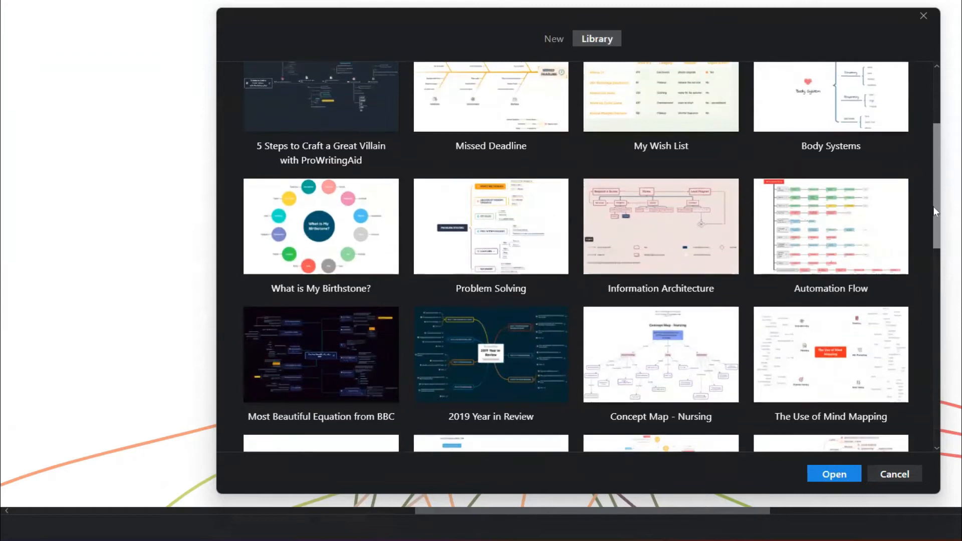
{"action": "scroll", "scroll_direction": "down", "scroll_amount": 3}
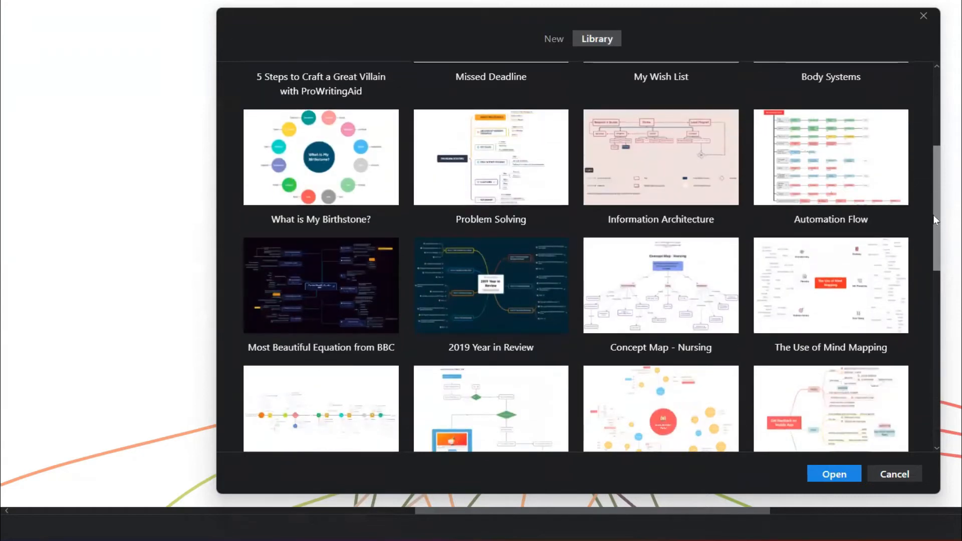
{"action": "scroll", "scroll_direction": "down", "scroll_amount": 3}
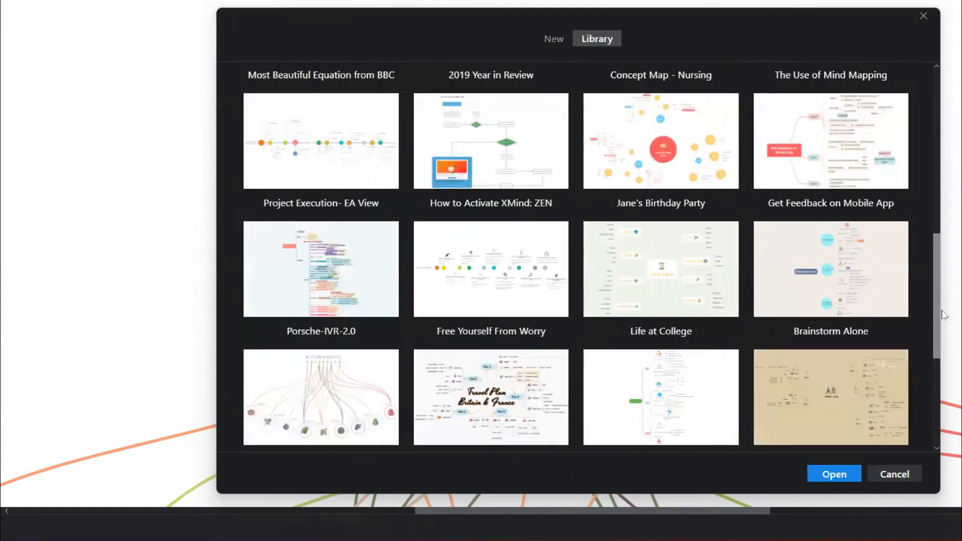
{"action": "scroll", "scroll_direction": "down", "scroll_amount": 3}
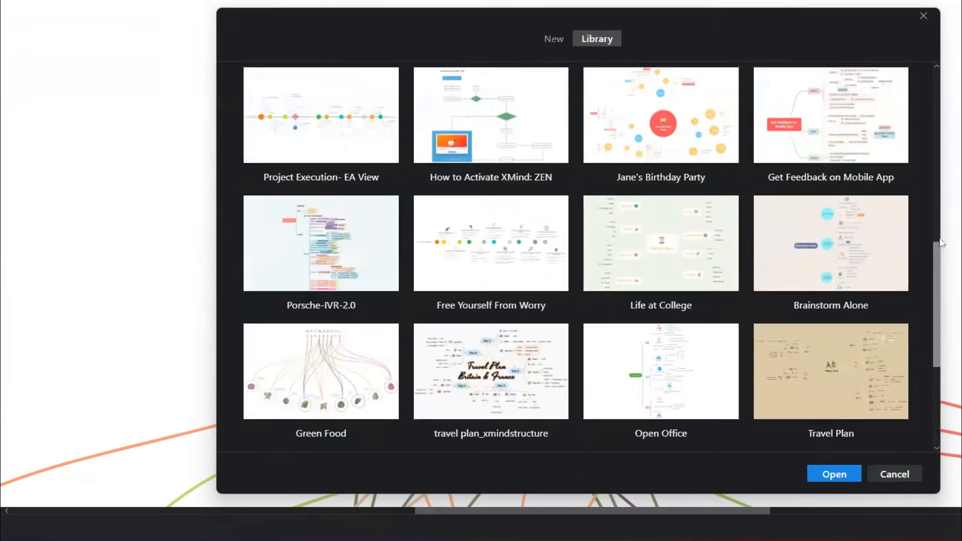
{"action": "scroll", "scroll_direction": "down", "scroll_amount": 3}
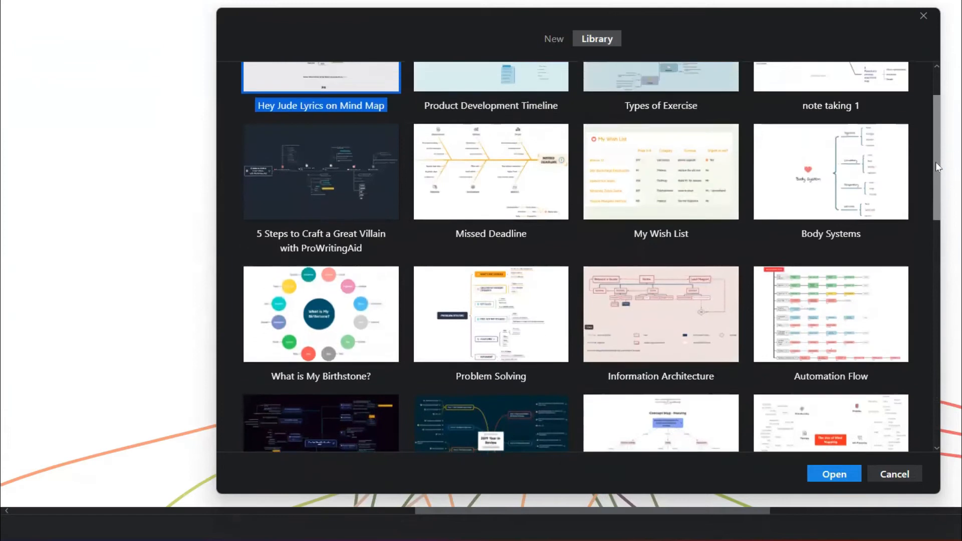
{"action": "scroll", "scroll_direction": "down", "scroll_amount": 3}
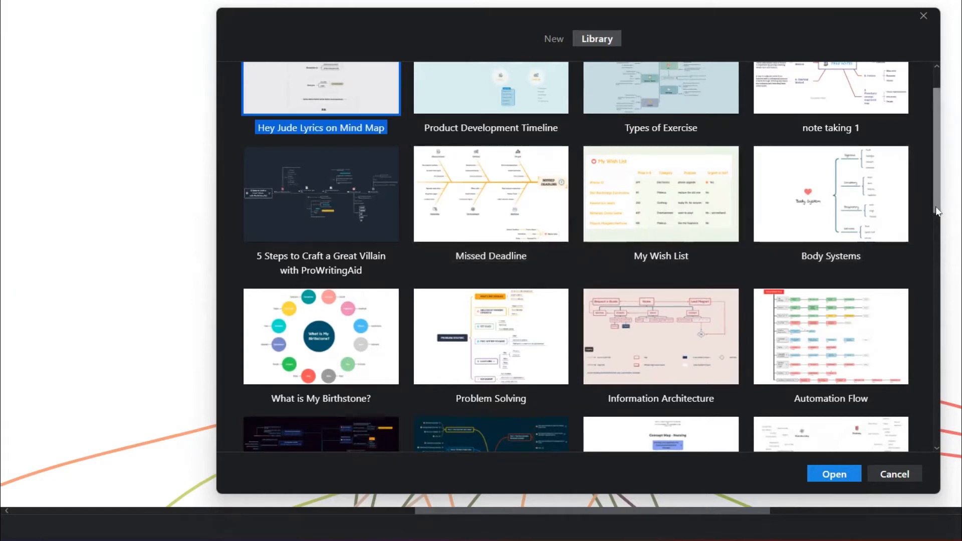
{"action": "scroll", "scroll_direction": "down", "scroll_amount": 3}
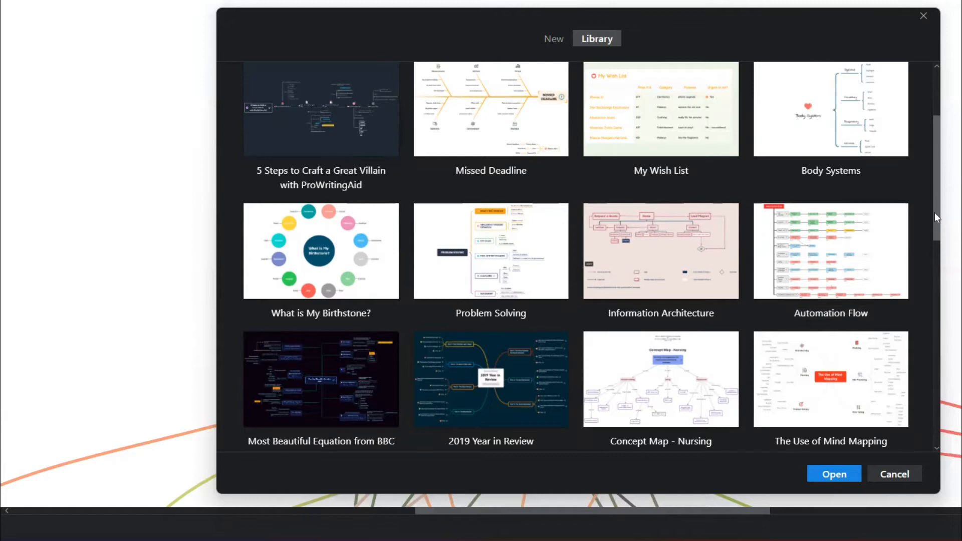
{"action": "scroll", "scroll_direction": "down", "scroll_amount": 3}
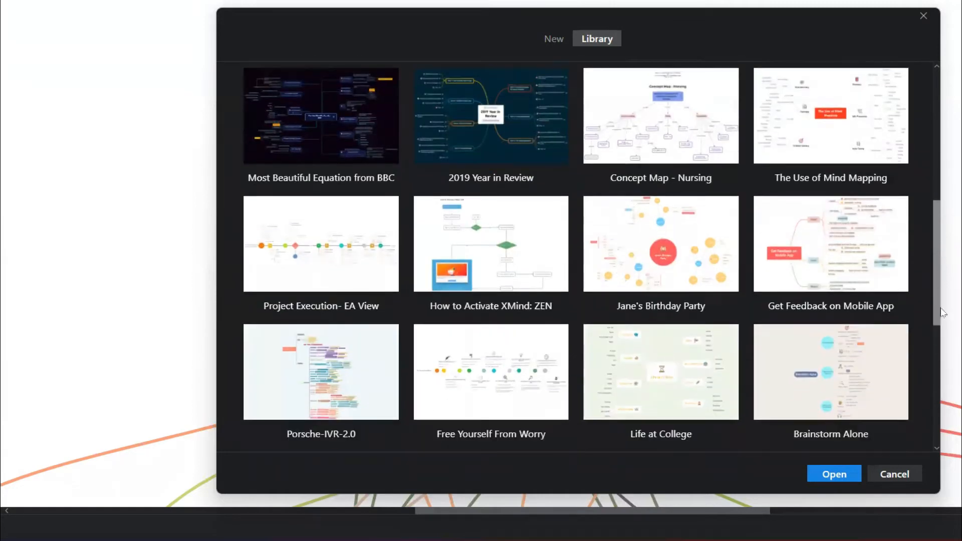
{"action": "scroll", "scroll_direction": "down", "scroll_amount": 3}
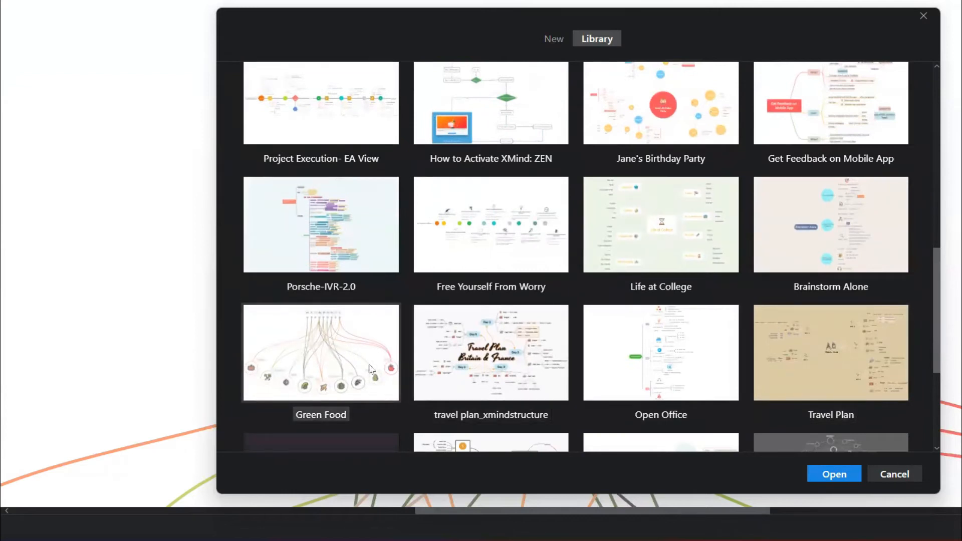
{"action": "mouse_move", "coordinate": [379, 362]}
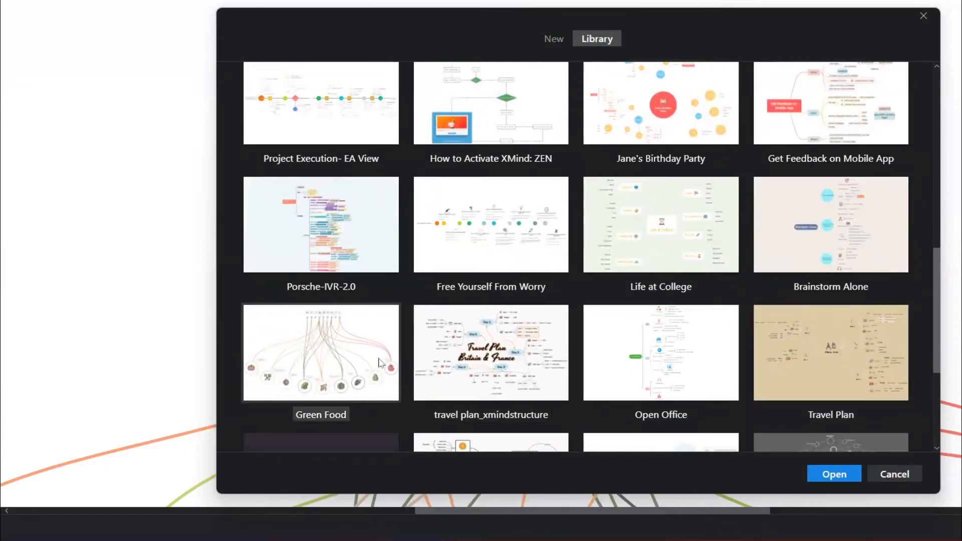
{"action": "scroll", "scroll_direction": "down", "scroll_amount": 3}
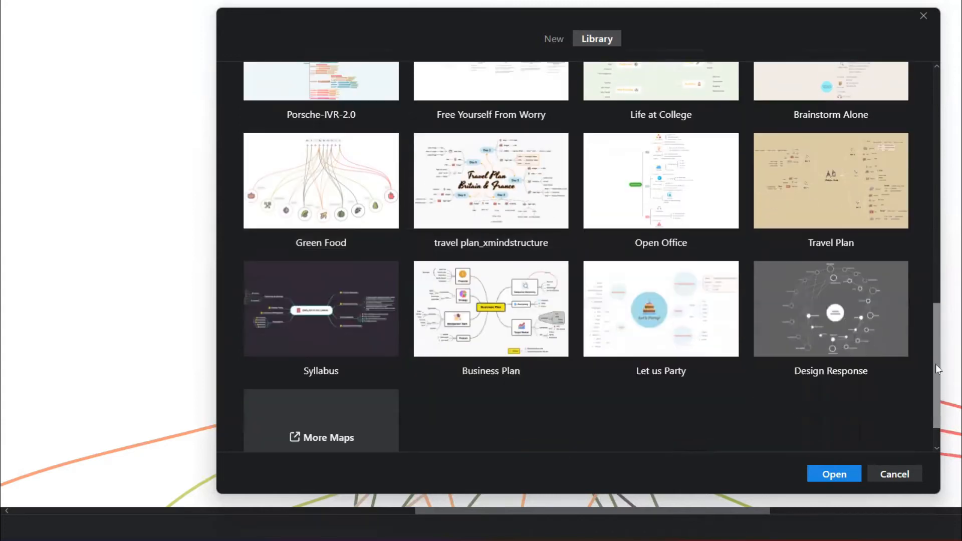
{"action": "scroll", "scroll_direction": "down", "scroll_amount": 3}
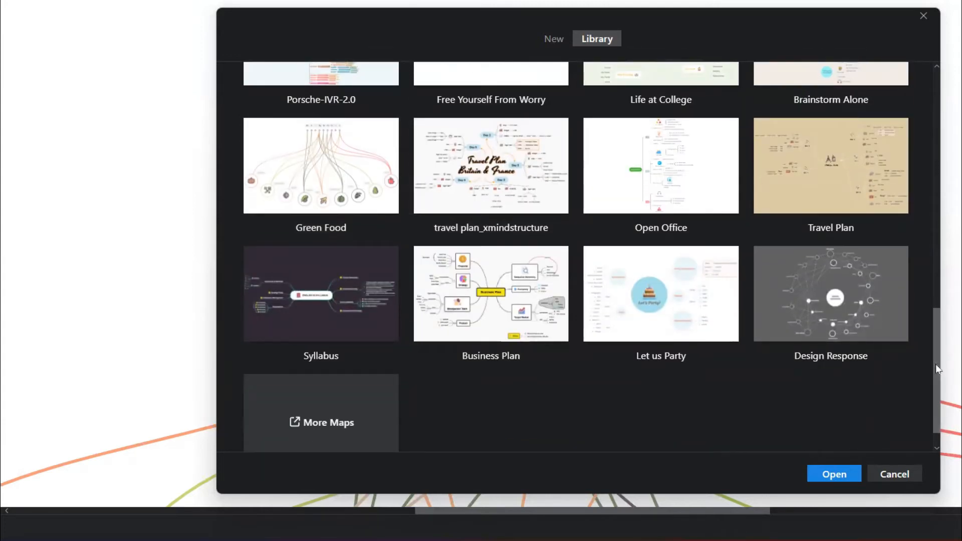
{"action": "mouse_move", "coordinate": [540, 403]}
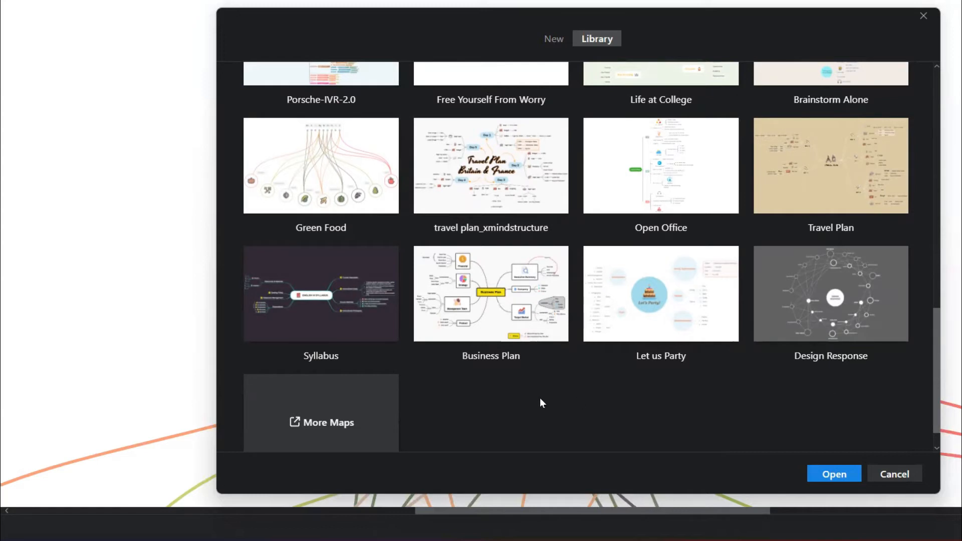
{"action": "mouse_move", "coordinate": [472, 426]}
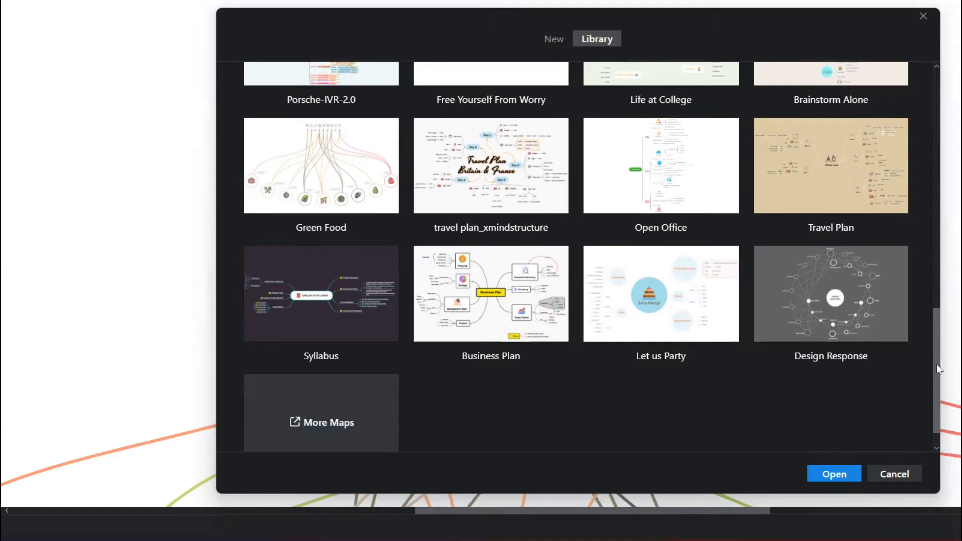
{"action": "scroll", "scroll_direction": "down", "scroll_amount": 3}
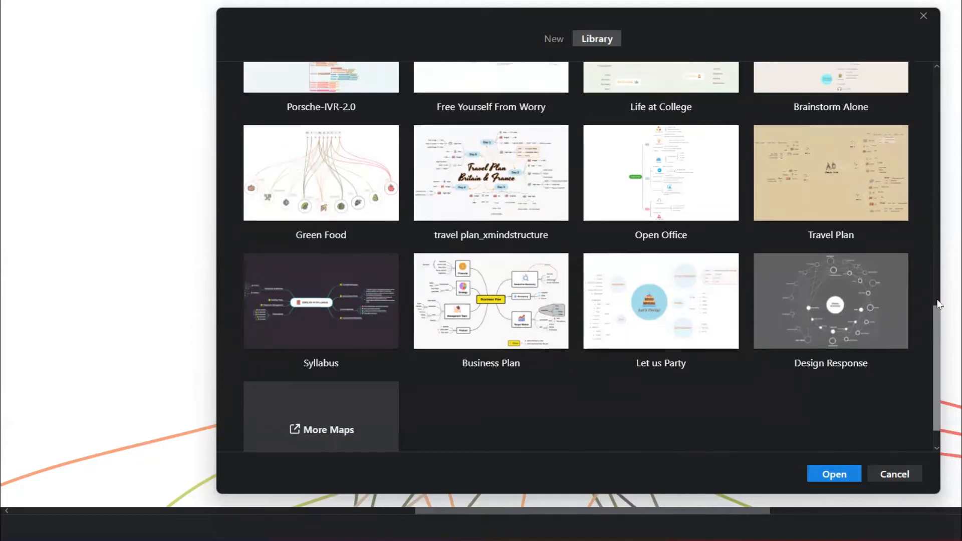
{"action": "scroll", "scroll_direction": "down", "scroll_amount": 3}
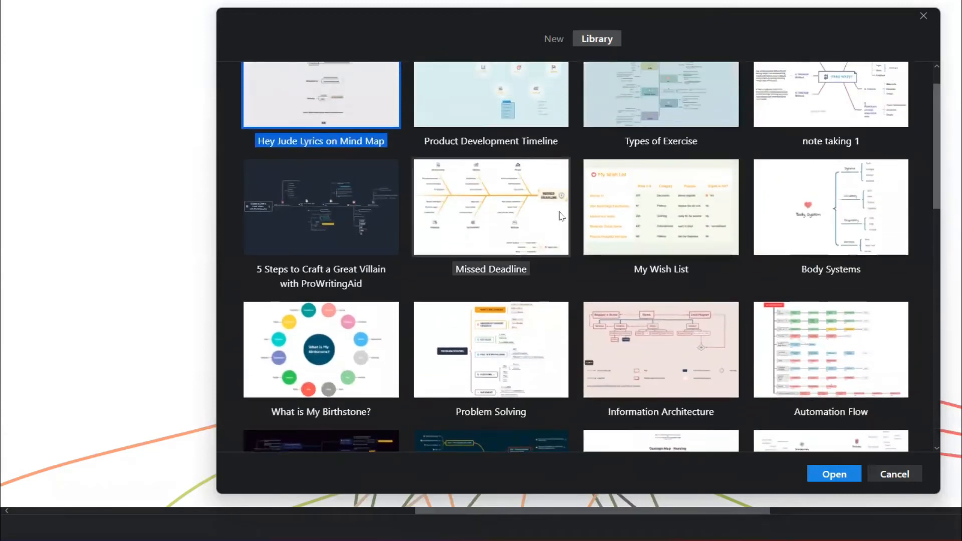
Step: Open the Missed Deadline fishbone template and rename its Environment branch to Mother Nature
{"action": "left_click", "coordinate": [491, 206]}
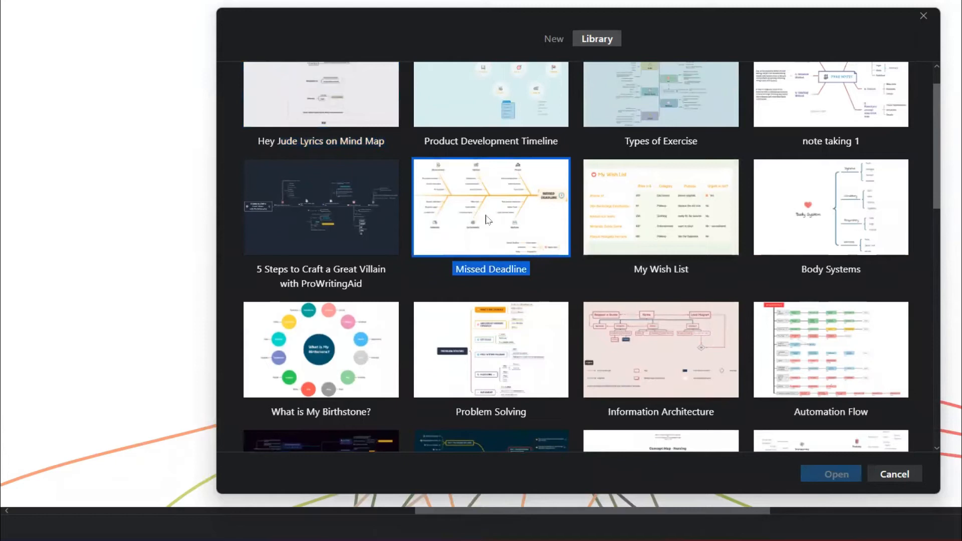
{"action": "left_click", "coordinate": [830, 474]}
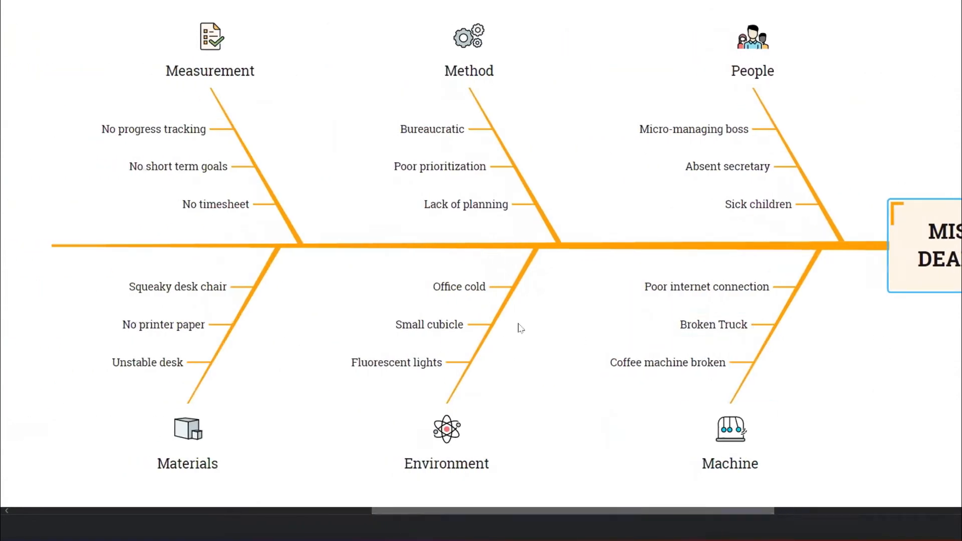
{"action": "left_click", "coordinate": [753, 49]}
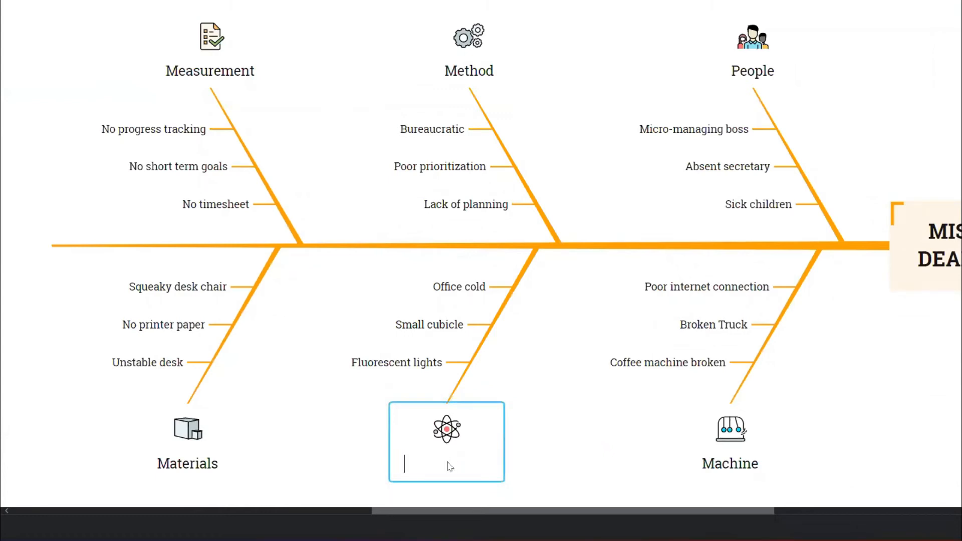
{"action": "type", "text": "Mother Nature"}
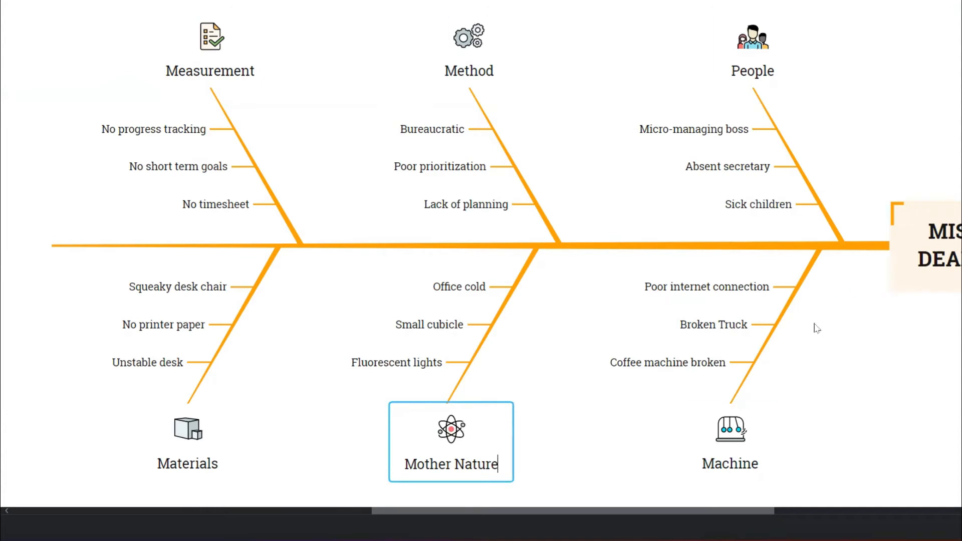
{"action": "mouse_move", "coordinate": [591, 319]}
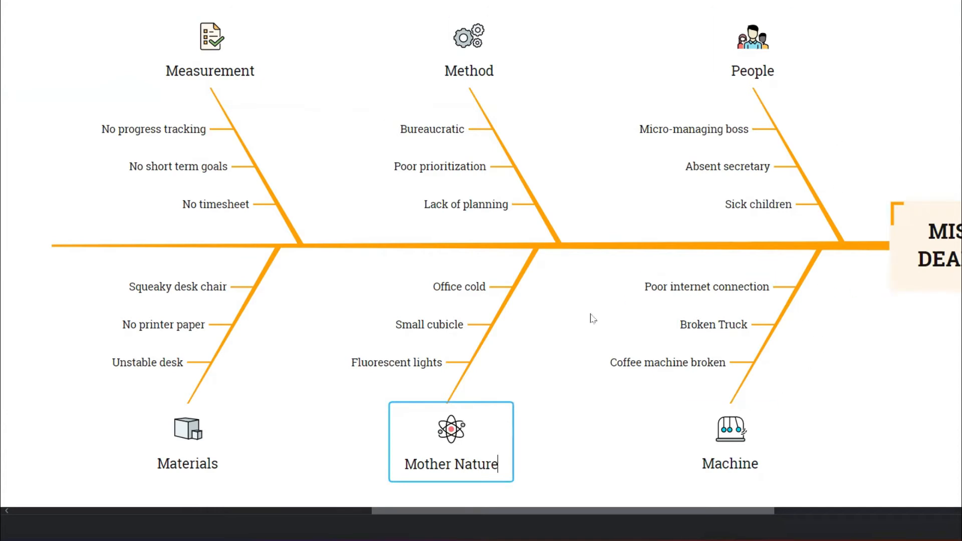
Step: Change the Fluorescent lights cause to Rain
{"action": "left_click", "coordinate": [397, 362]}
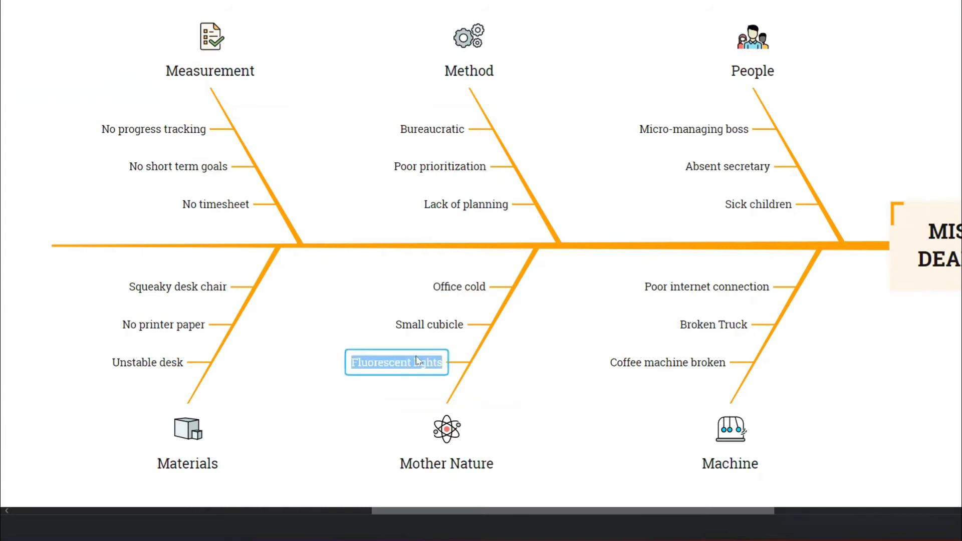
{"action": "type", "text": "Rain"}
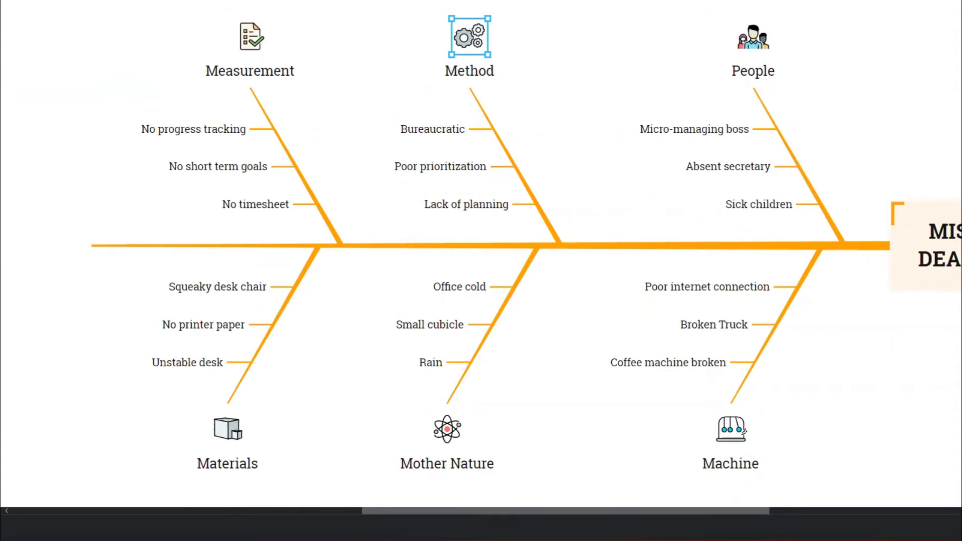
{"action": "scroll", "scroll_direction": "down", "scroll_amount": 3}
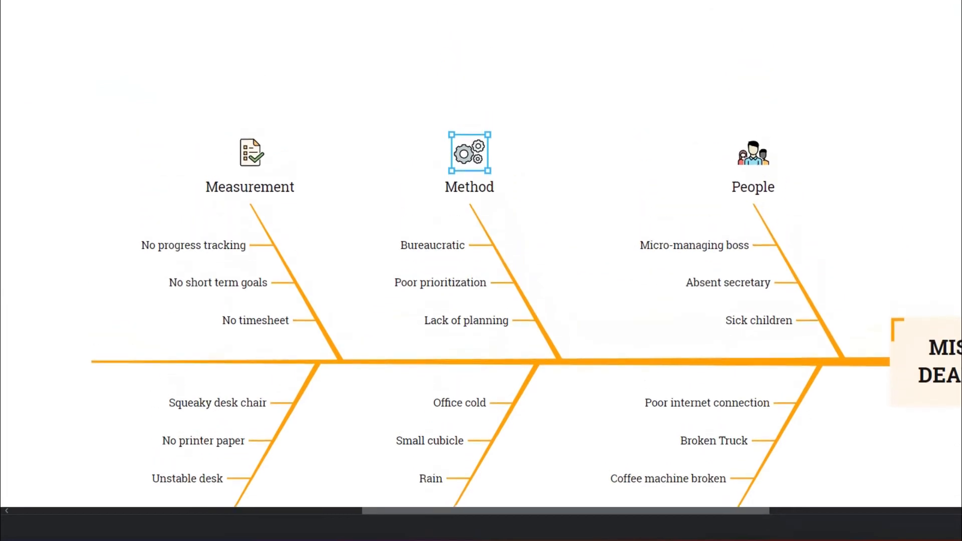
{"action": "scroll", "scroll_direction": "down", "scroll_amount": 3}
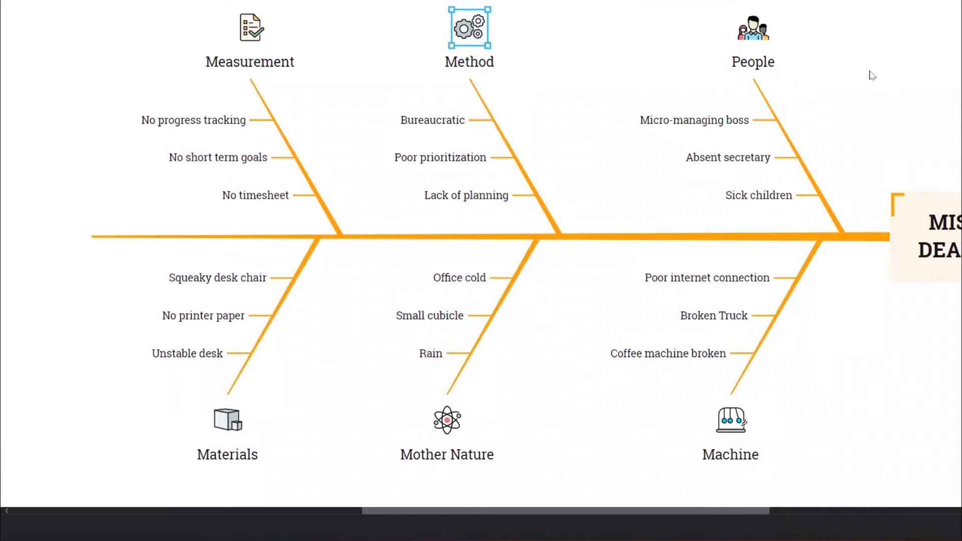
{"action": "mouse_move", "coordinate": [753, 92]}
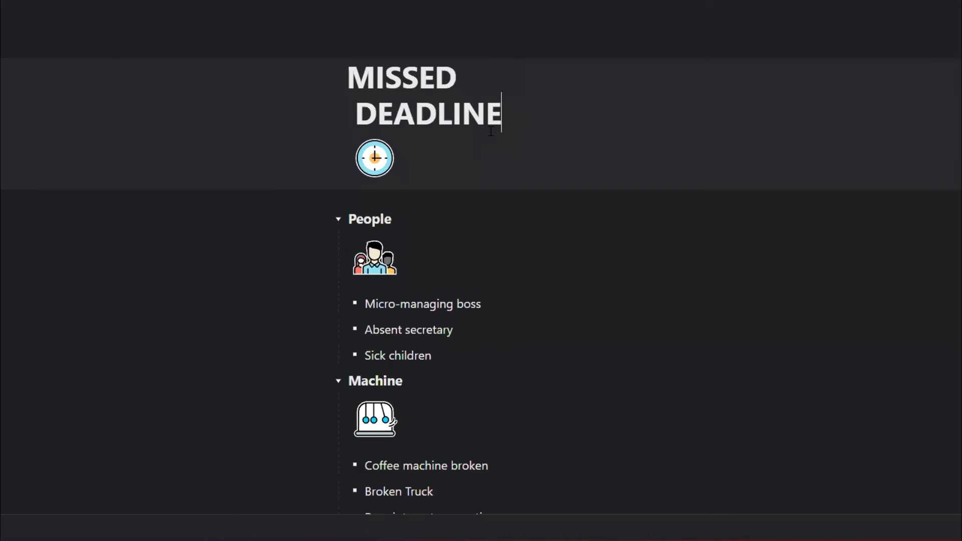
Step: Append "....For training" to the MISSED DEADLINE central topic in the outline
{"action": "type", "text": "...."}
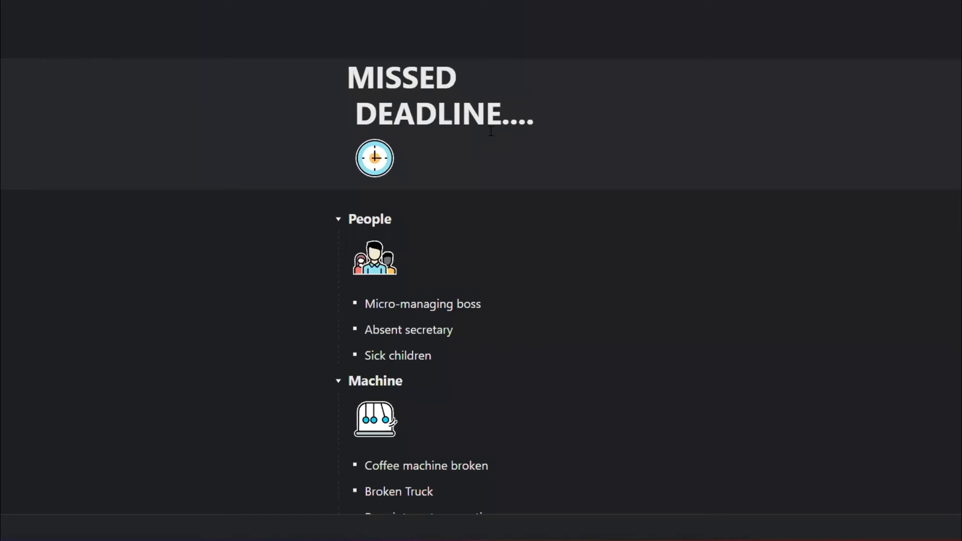
{"action": "type", "text": "Fot"}
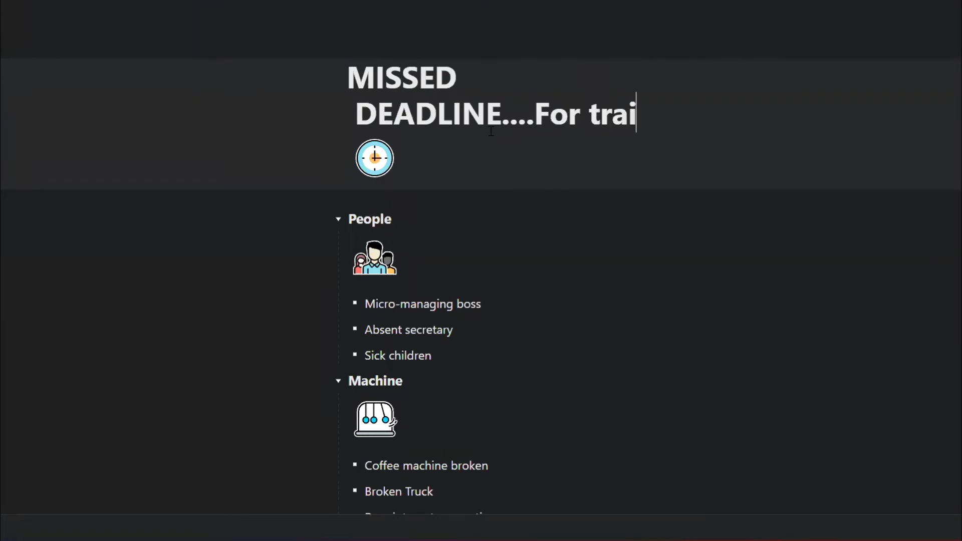
{"action": "type", "text": "ning"}
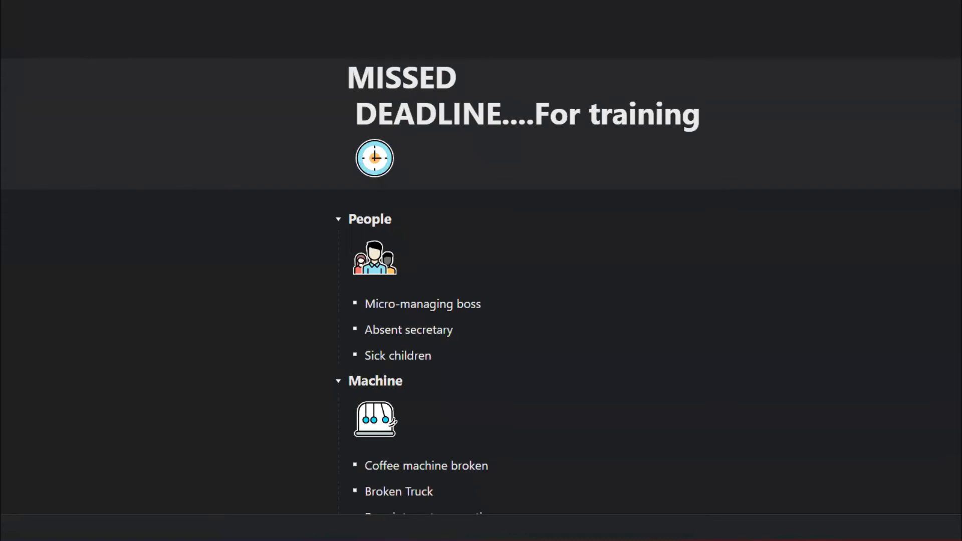
Step: Set the Basic Info project name to Fish bone on Missed Deadline
{"action": "scroll", "scroll_direction": "down", "scroll_amount": 3}
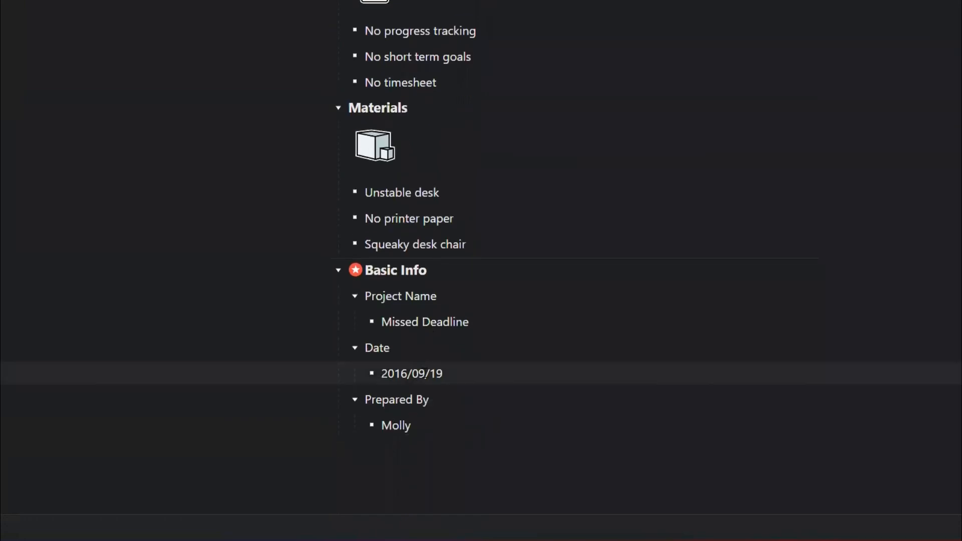
{"action": "left_click", "coordinate": [425, 322]}
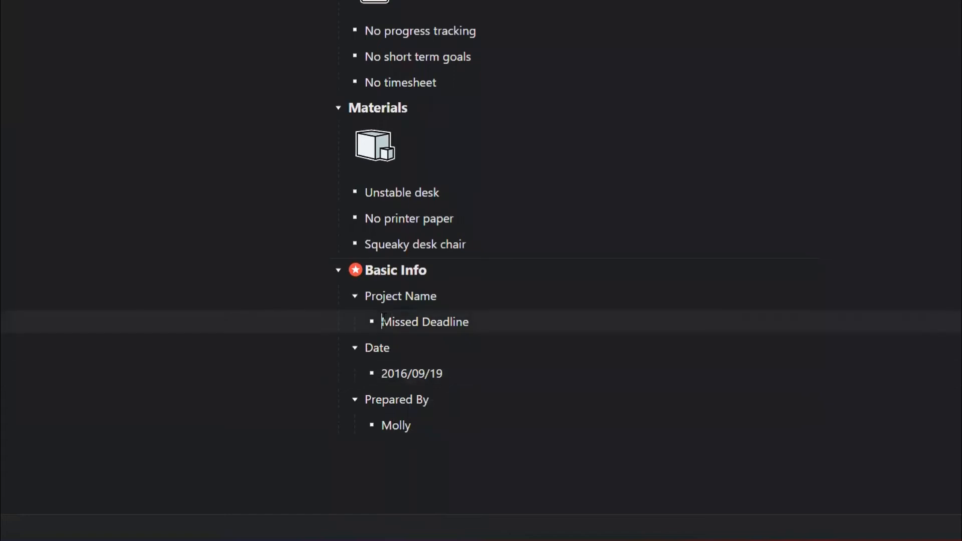
{"action": "type", "text": "Fish bone on"}
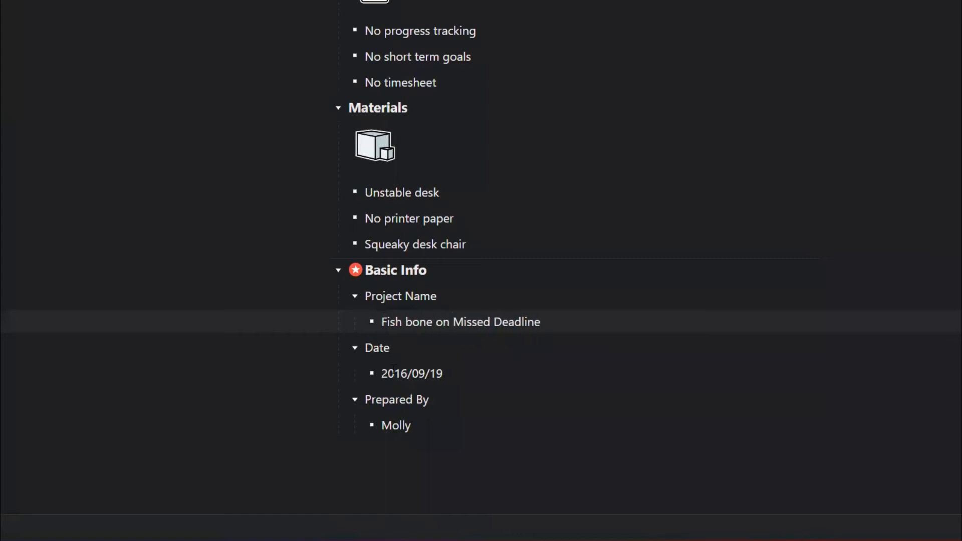
Step: Change the Basic Info date to 2022/01/05
{"action": "left_click", "coordinate": [400, 373]}
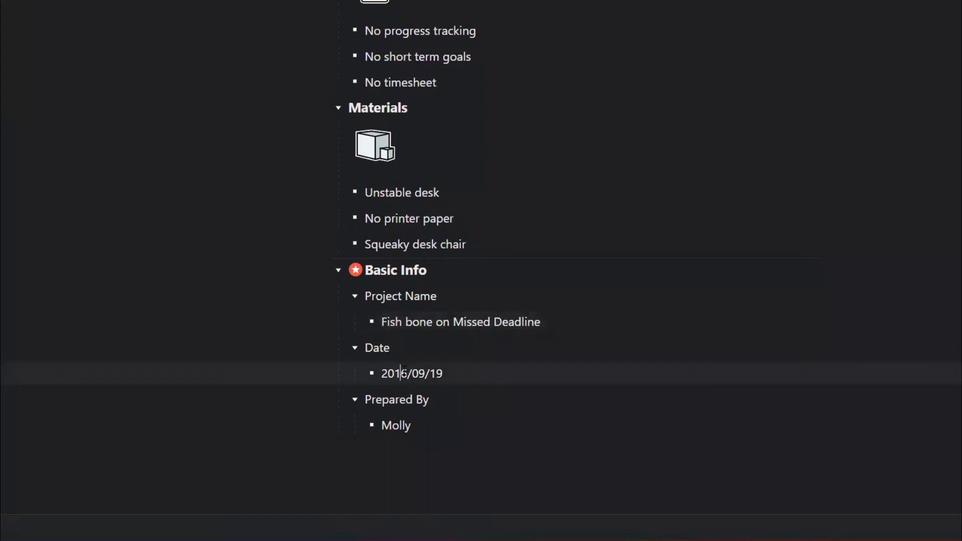
{"action": "key", "text": "Backspace"}
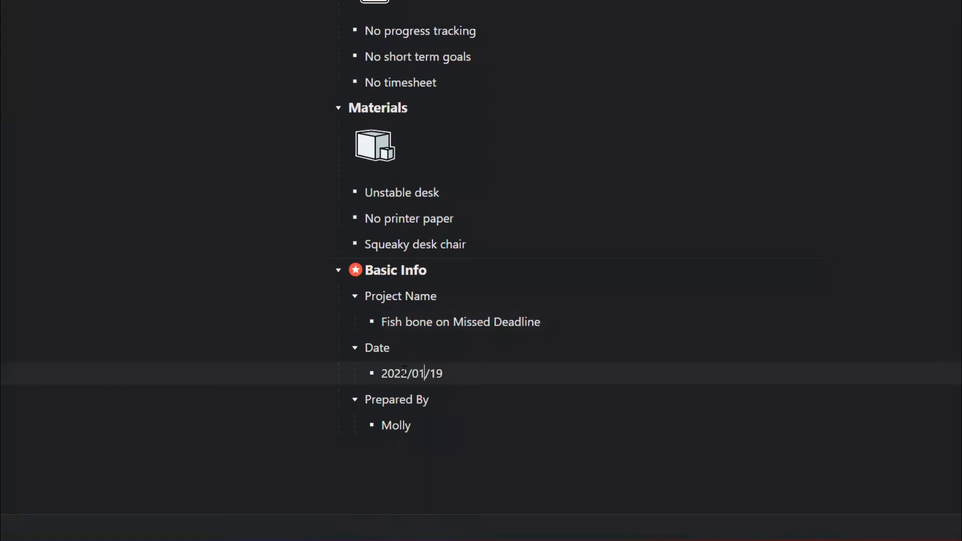
{"action": "key", "text": "Backspace"}
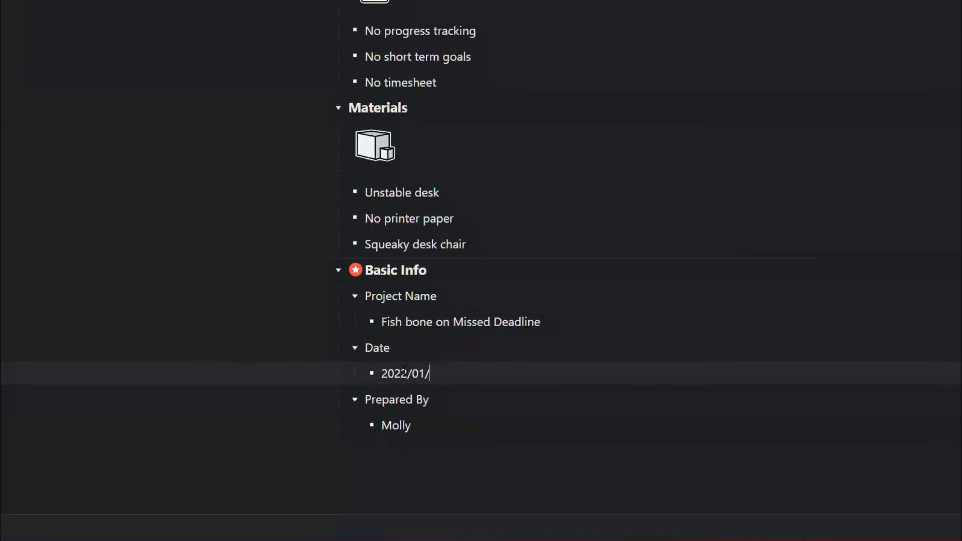
{"action": "type", "text": "0"}
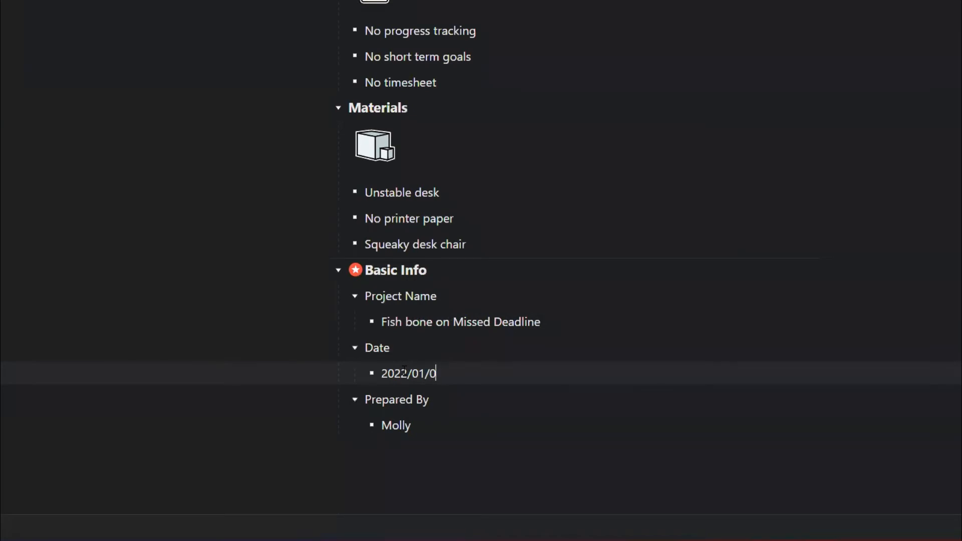
{"action": "type", "text": "5"}
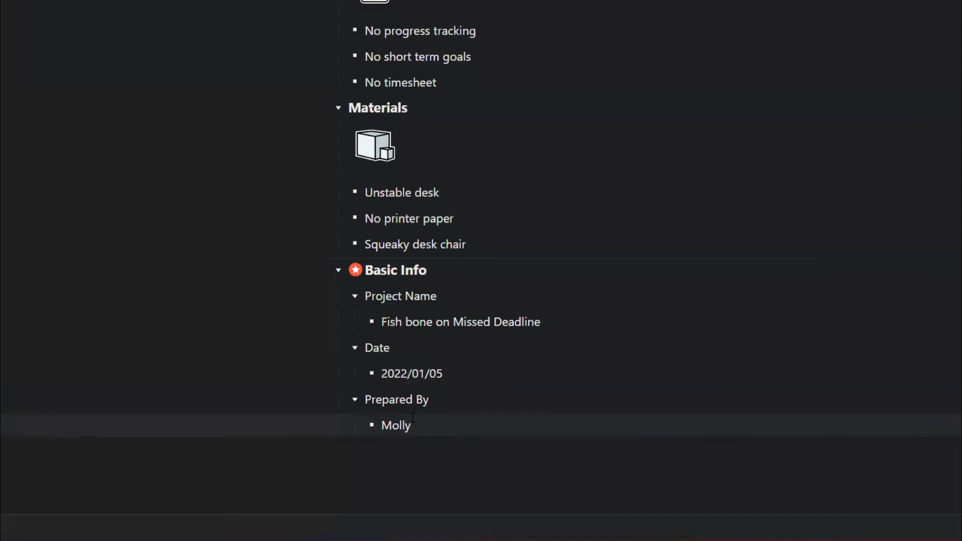
{"action": "type", "text": "A"}
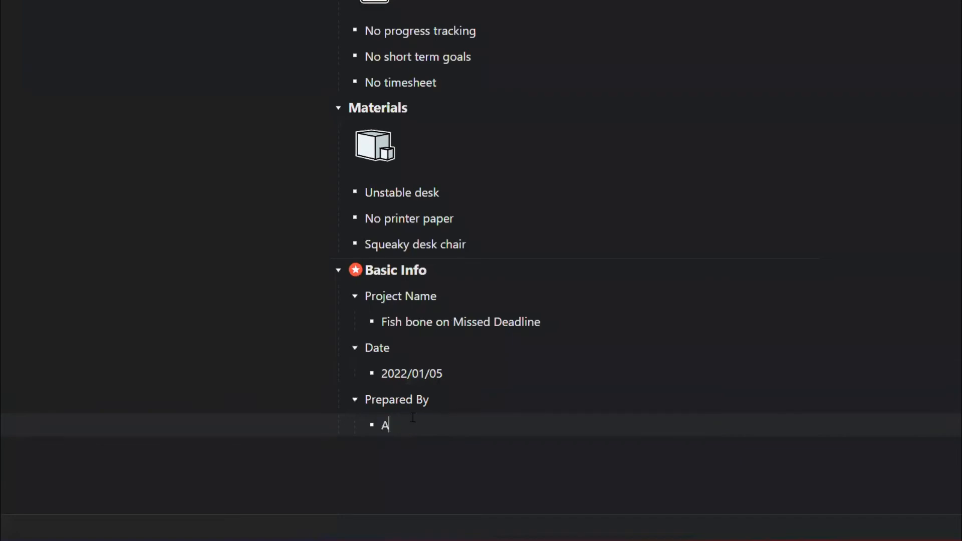
{"action": "type", "text": "brar K"}
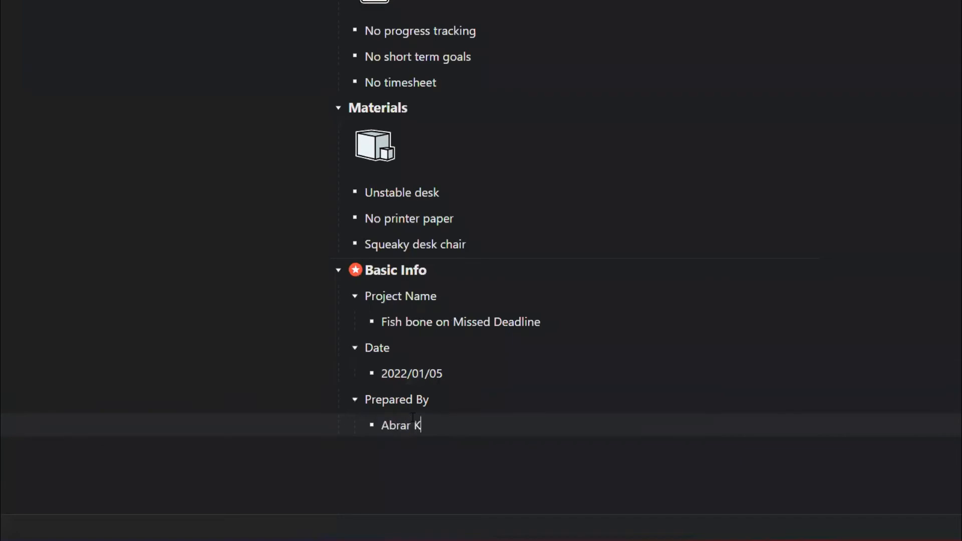
{"action": "type", "text": "ow"}
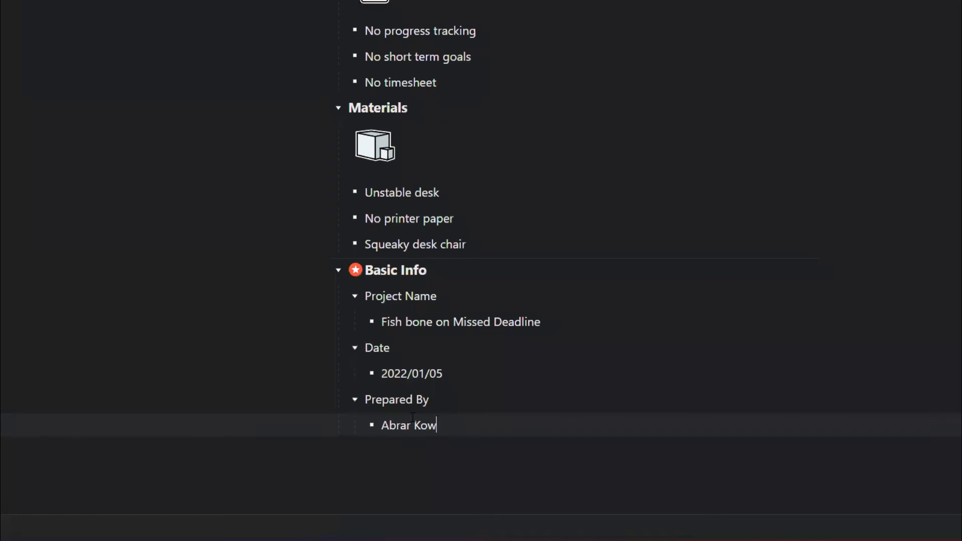
{"action": "type", "text": "Knowle"}
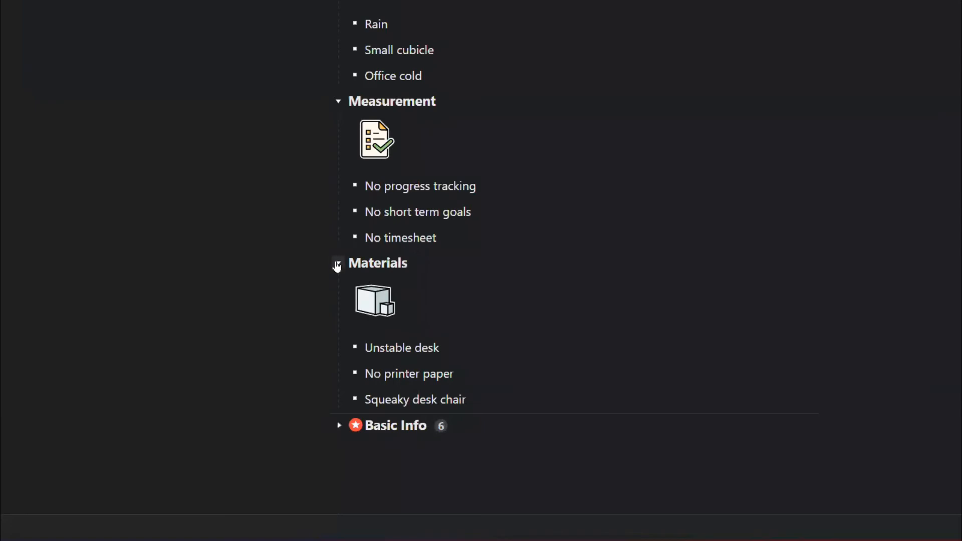
Step: Collapse the Materials branch and return to the graphical fishbone Mind Map view
{"action": "left_click", "coordinate": [337, 263]}
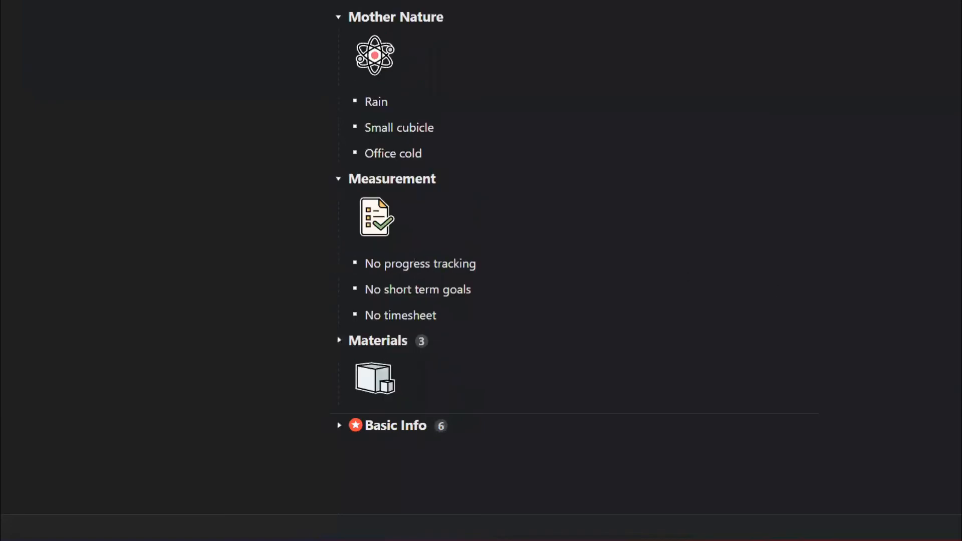
{"action": "scroll", "scroll_direction": "down", "scroll_amount": 3}
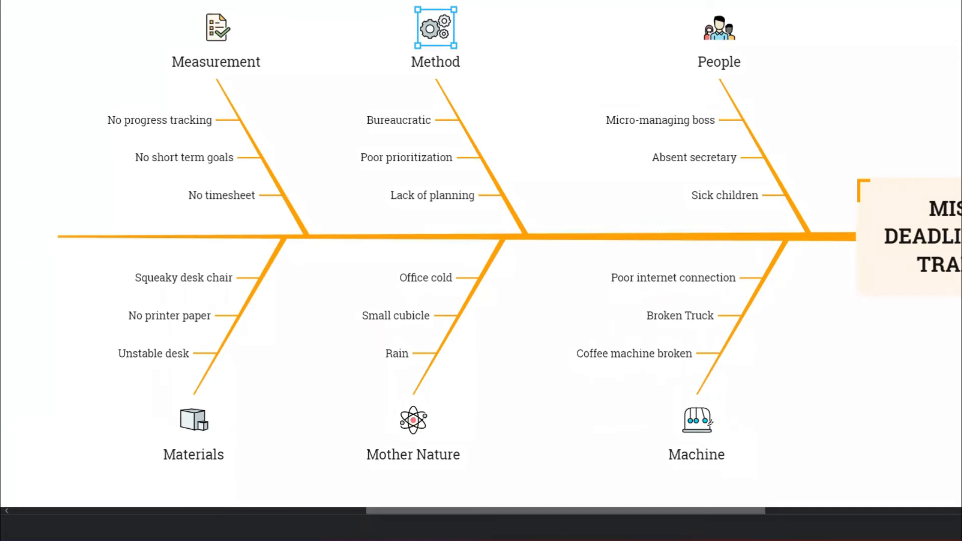
{"action": "scroll", "scroll_direction": "down", "scroll_amount": 3}
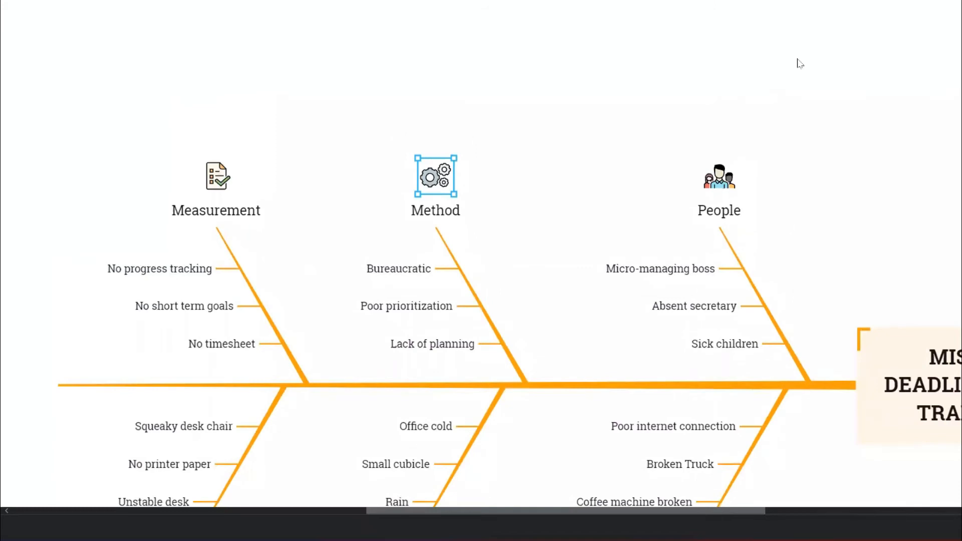
{"action": "mouse_move", "coordinate": [796, 119]}
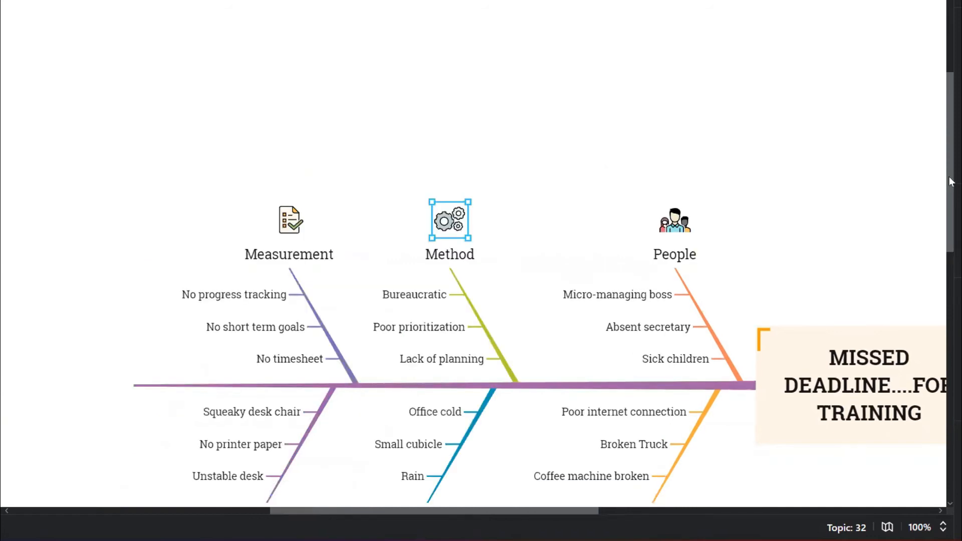
Step: Enable Multi-branch Colors in the Format panel's Map tab so each bone has its own colour
{"action": "scroll", "scroll_direction": "down", "scroll_amount": 3}
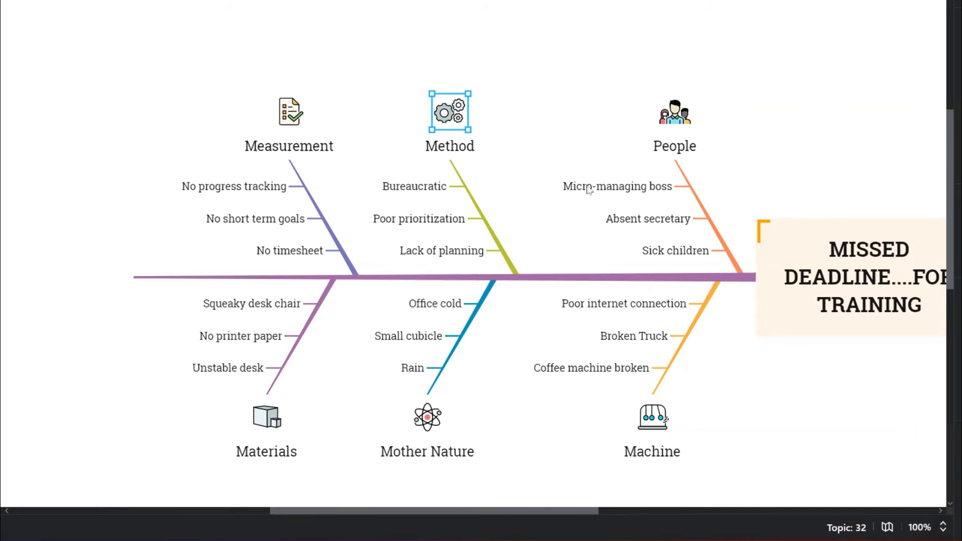
{"action": "mouse_move", "coordinate": [778, 428]}
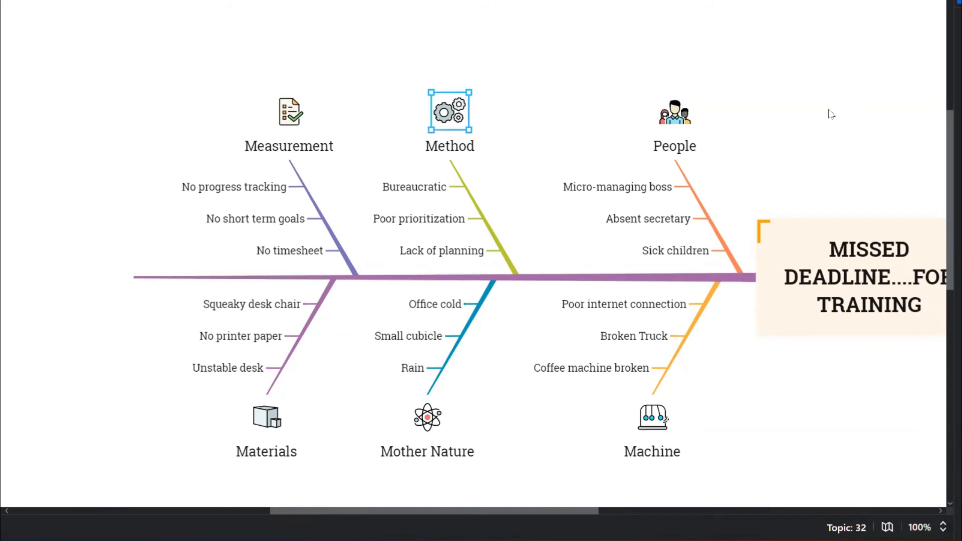
Step: Glance at the Custom Themes window, then save the recoloured fishbone map via File > Save
{"action": "left_click", "coordinate": [752, 146]}
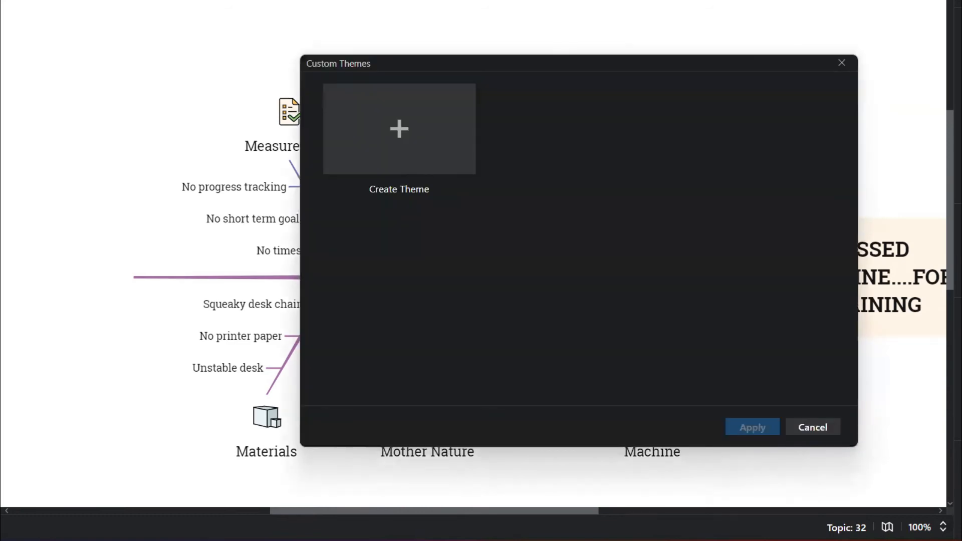
{"action": "mouse_move", "coordinate": [831, 136]}
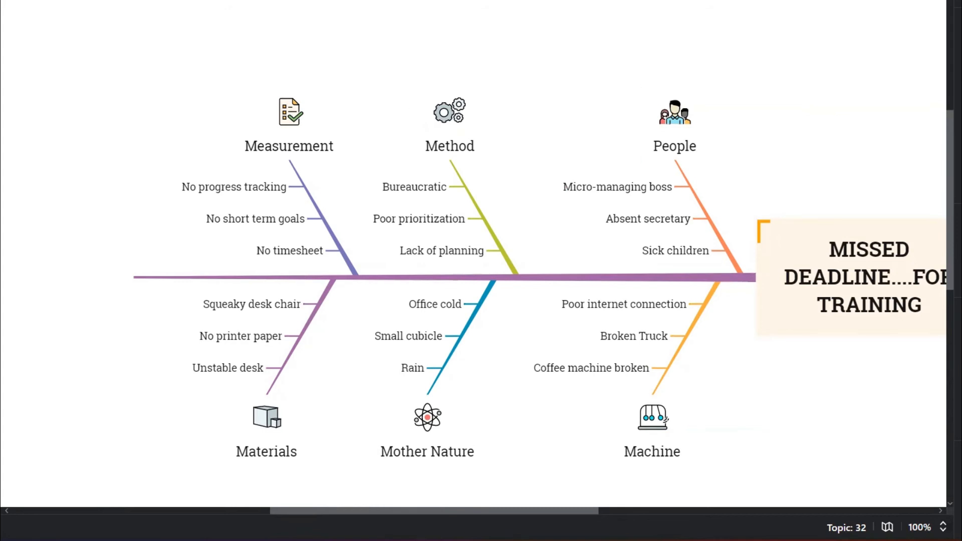
{"action": "left_click", "coordinate": [18, 3]}
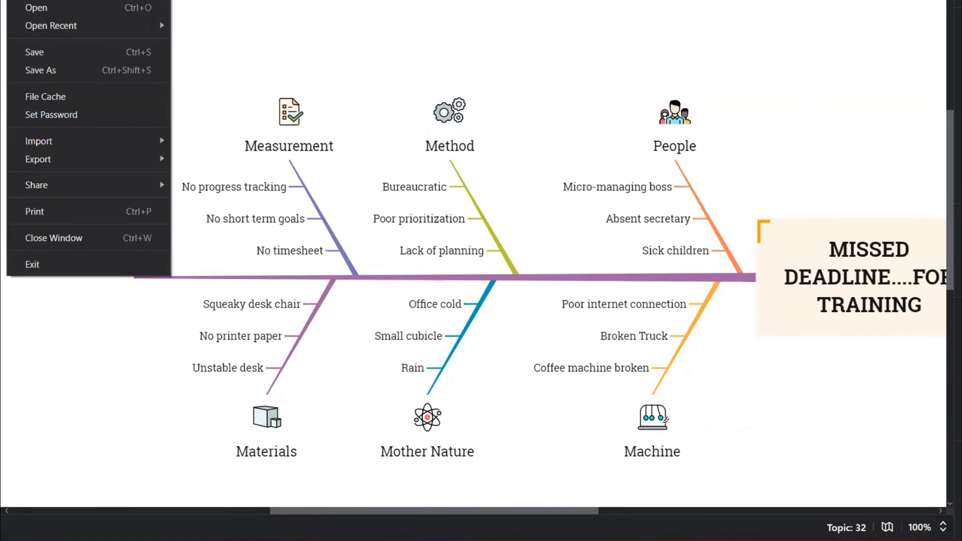
{"action": "mouse_move", "coordinate": [34, 51]}
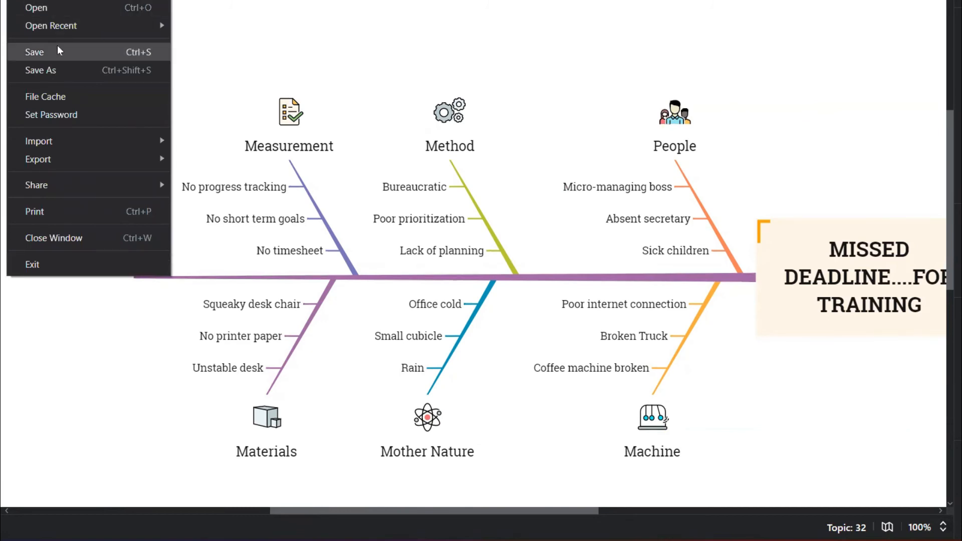
{"action": "left_click", "coordinate": [61, 57]}
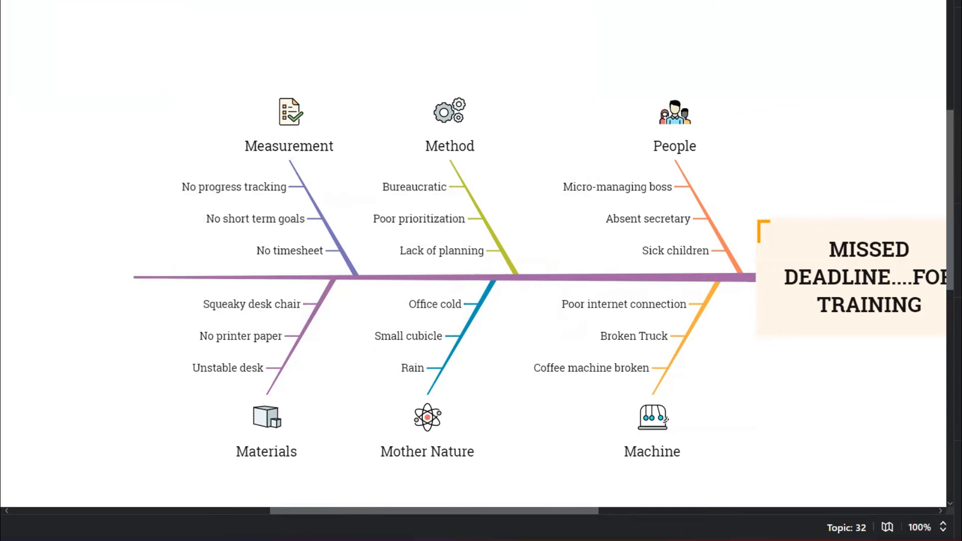
{"action": "mouse_move", "coordinate": [395, 129]}
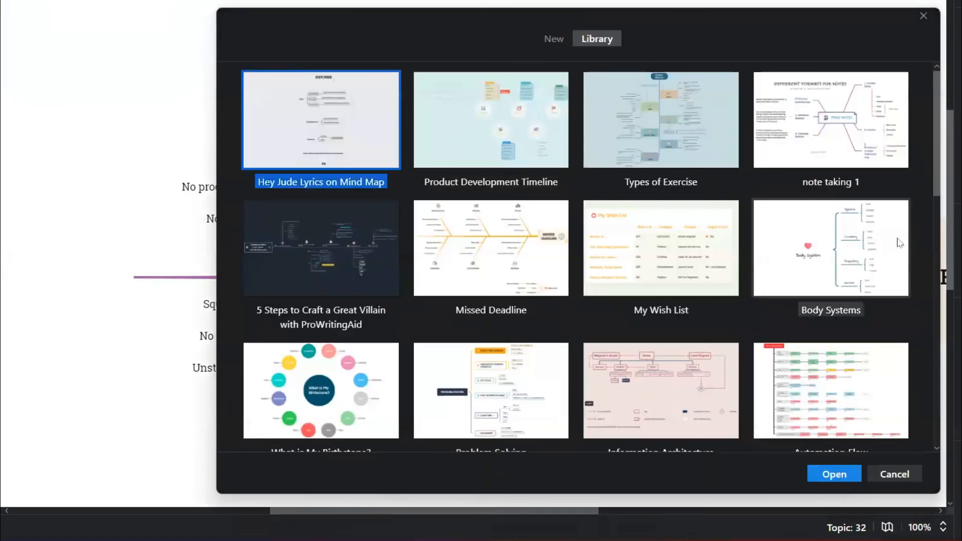
Step: Open the Green Food template from the library
{"action": "scroll", "scroll_direction": "down", "scroll_amount": 3}
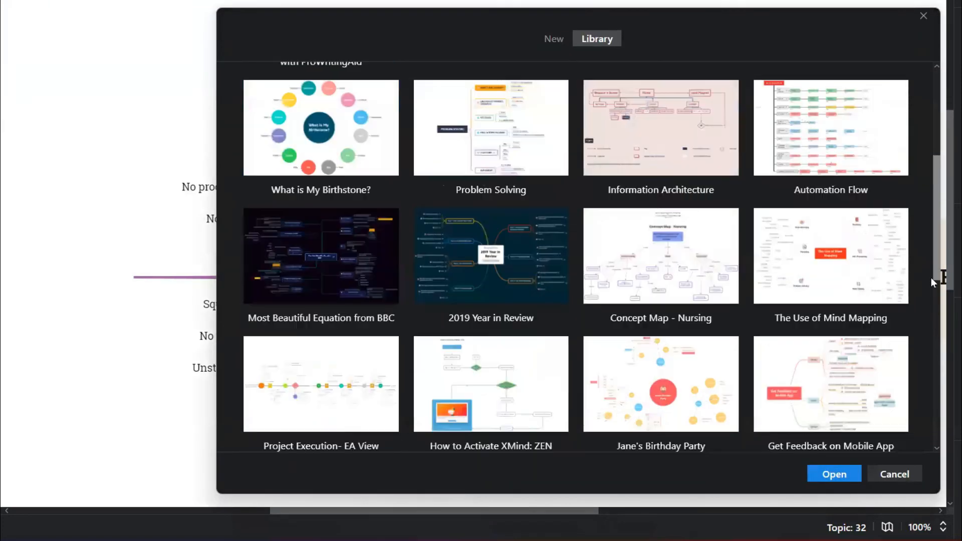
{"action": "scroll", "scroll_direction": "down", "scroll_amount": 3}
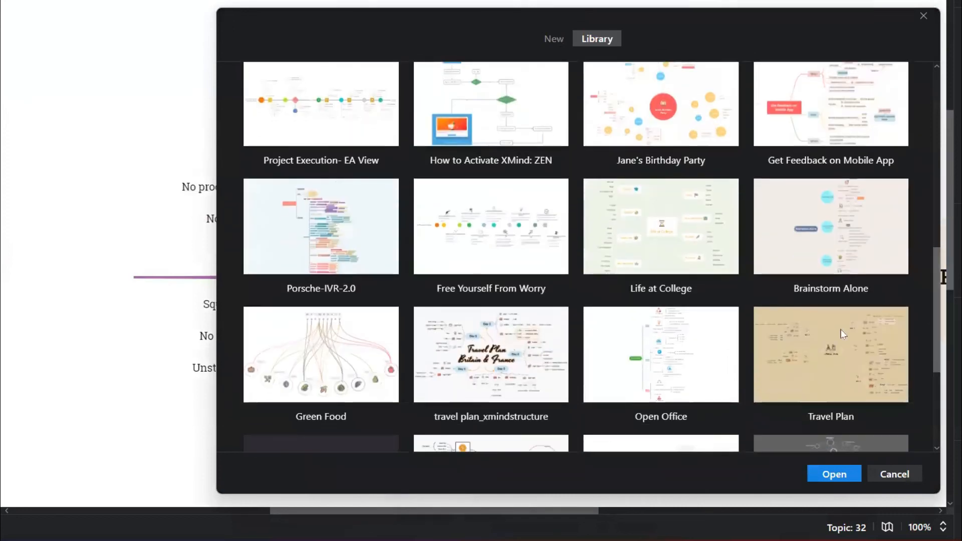
{"action": "left_click", "coordinate": [321, 354]}
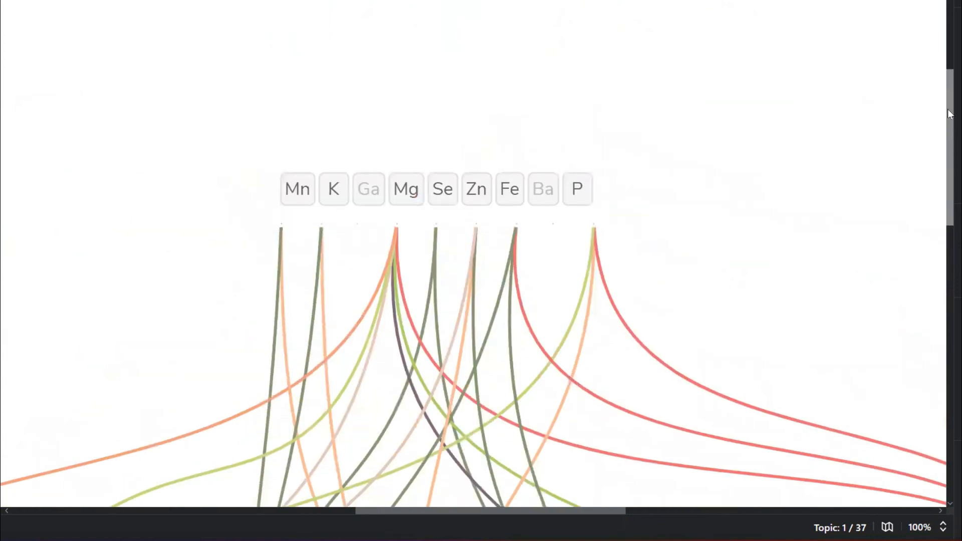
Step: Scroll through the Green Food map linking minerals to fruits and vegetables
{"action": "scroll", "scroll_direction": "down", "scroll_amount": 3}
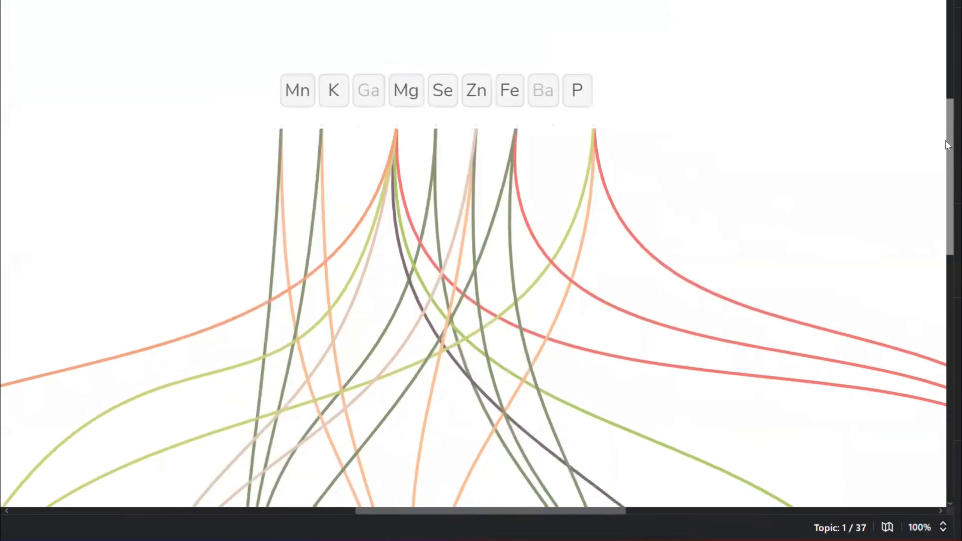
{"action": "scroll", "scroll_direction": "down", "scroll_amount": 3}
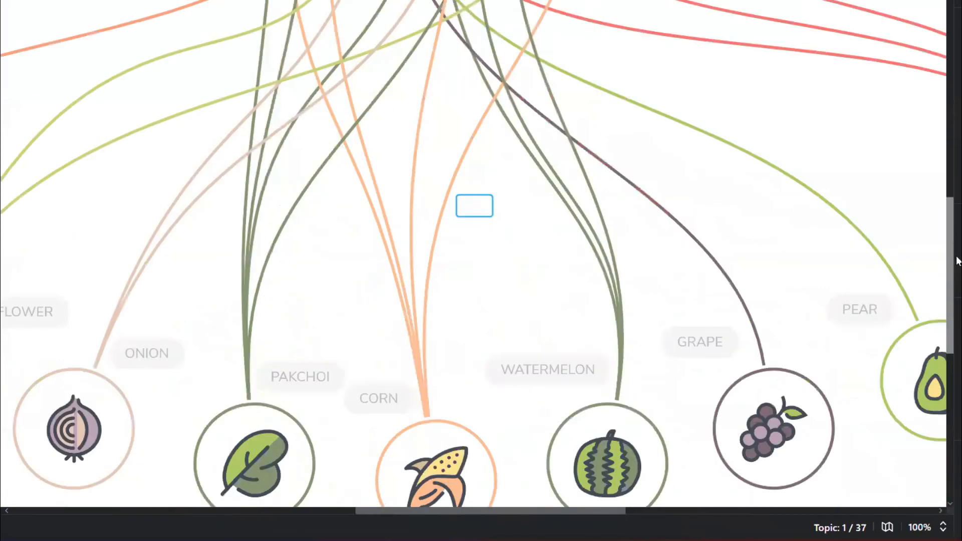
{"action": "scroll", "scroll_direction": "down", "scroll_amount": 3}
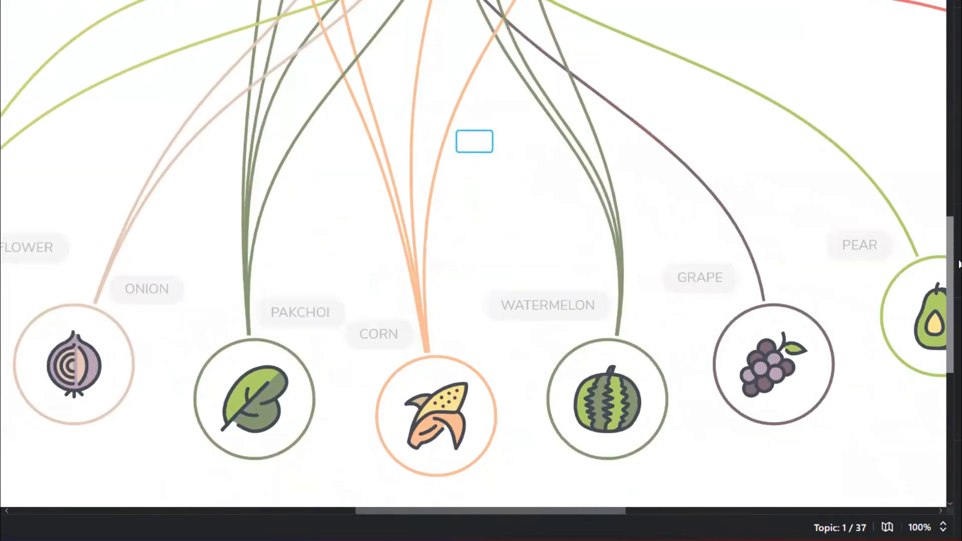
{"action": "scroll", "scroll_direction": "down", "scroll_amount": 3}
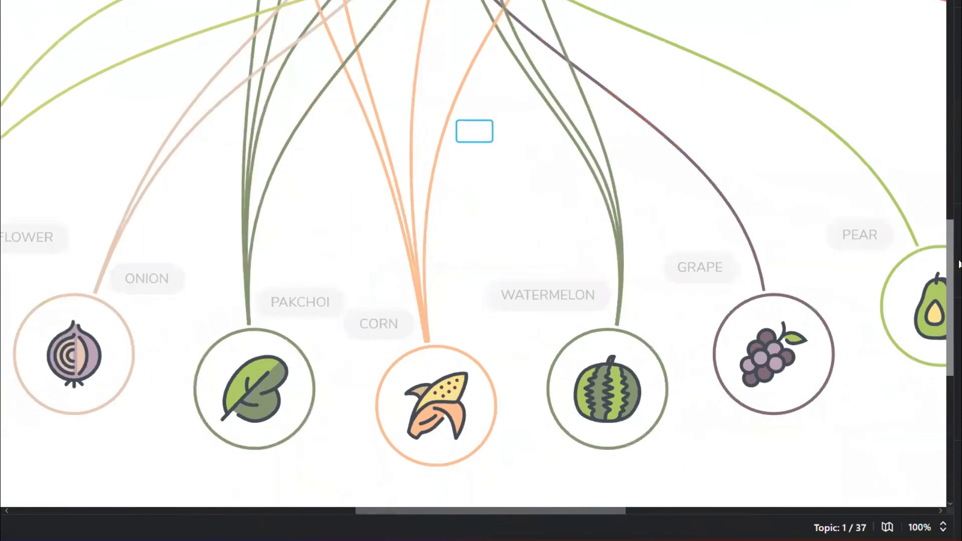
{"action": "scroll", "scroll_direction": "down", "scroll_amount": 3}
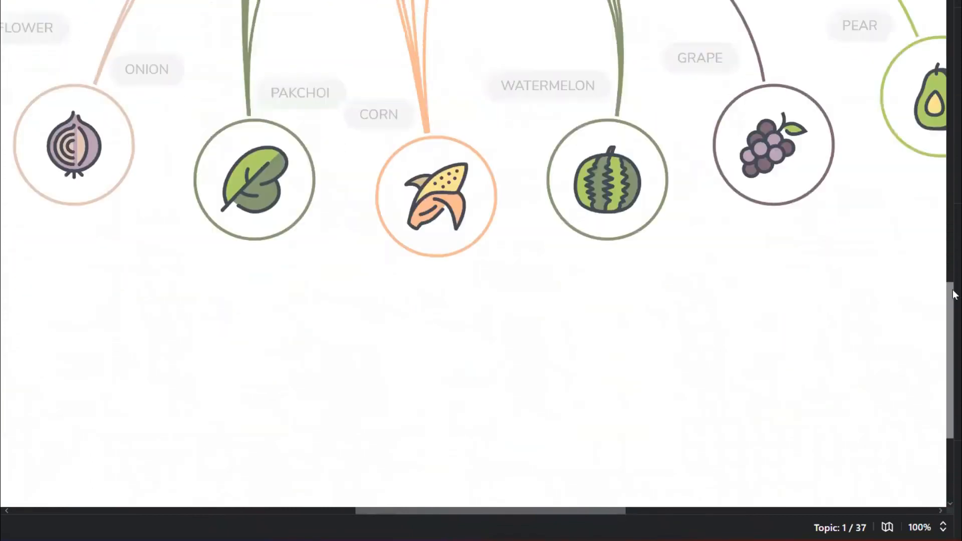
{"action": "scroll", "scroll_direction": "down", "scroll_amount": 3}
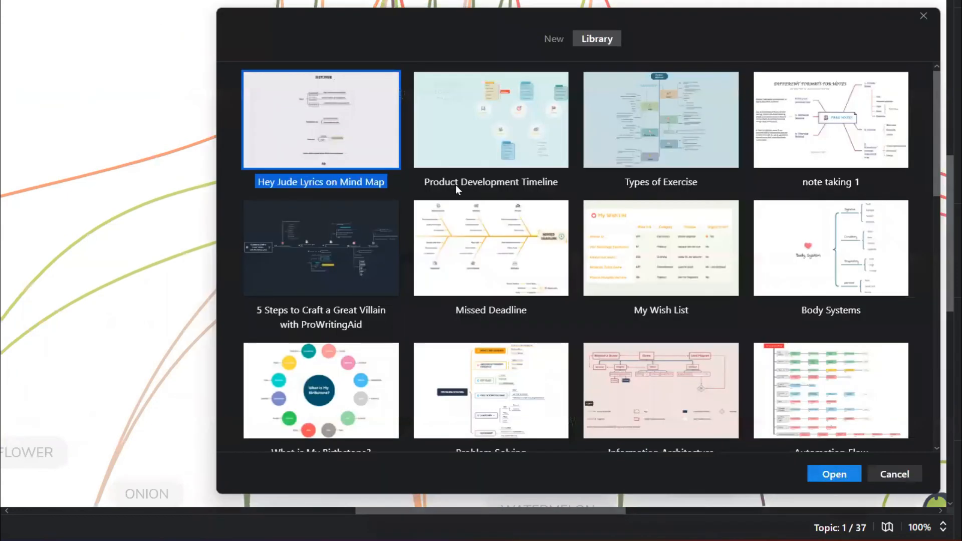
{"action": "mouse_move", "coordinate": [661, 248]}
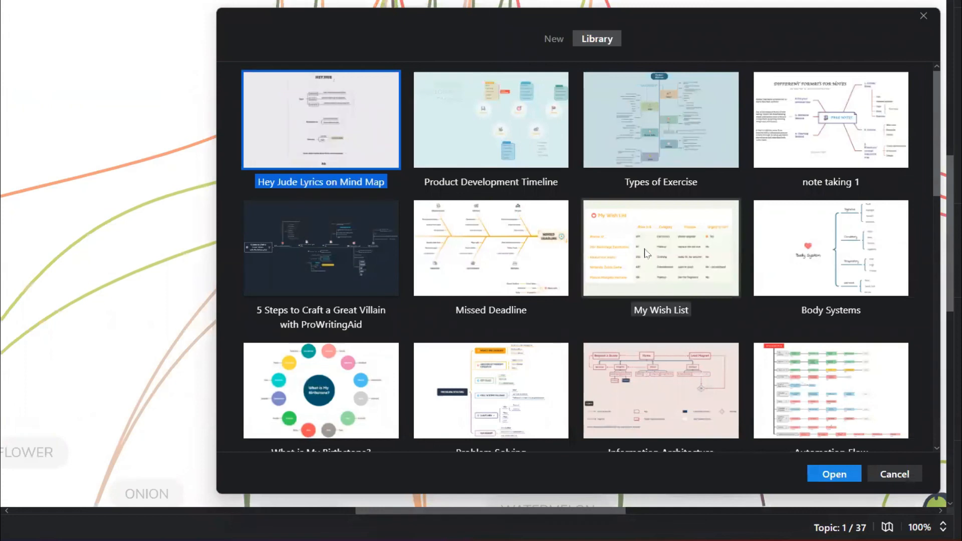
Step: Open the My Wish List template and select its first item for renaming
{"action": "left_click", "coordinate": [661, 248]}
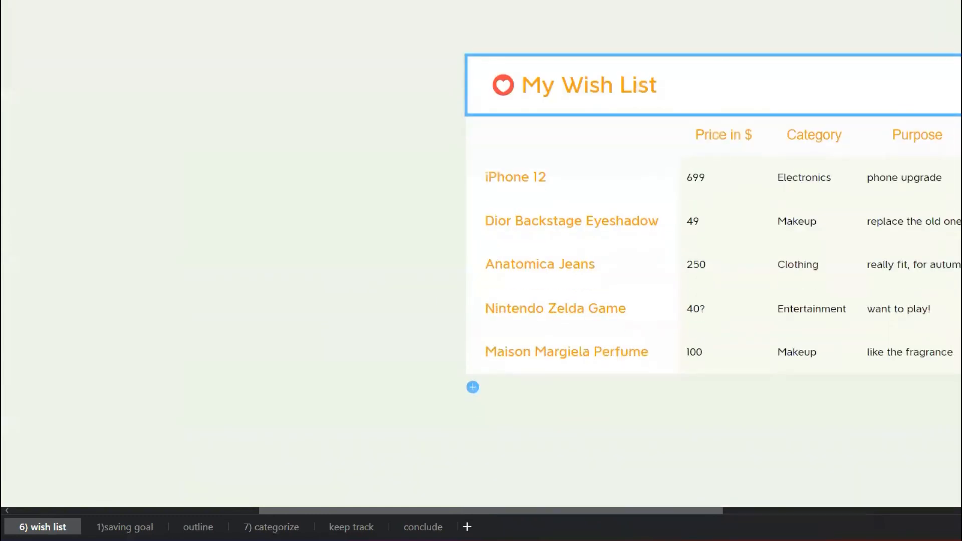
{"action": "left_click", "coordinate": [696, 198]}
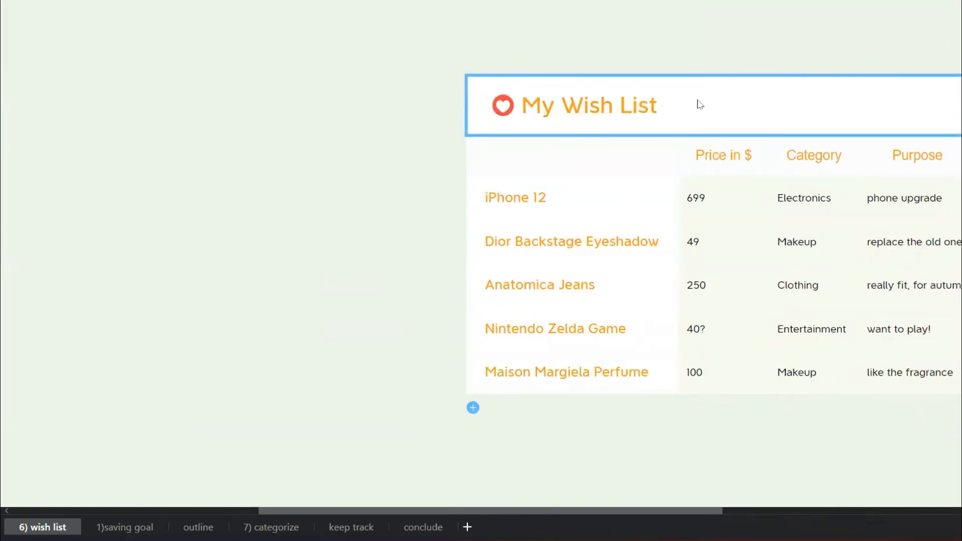
{"action": "left_click", "coordinate": [515, 198]}
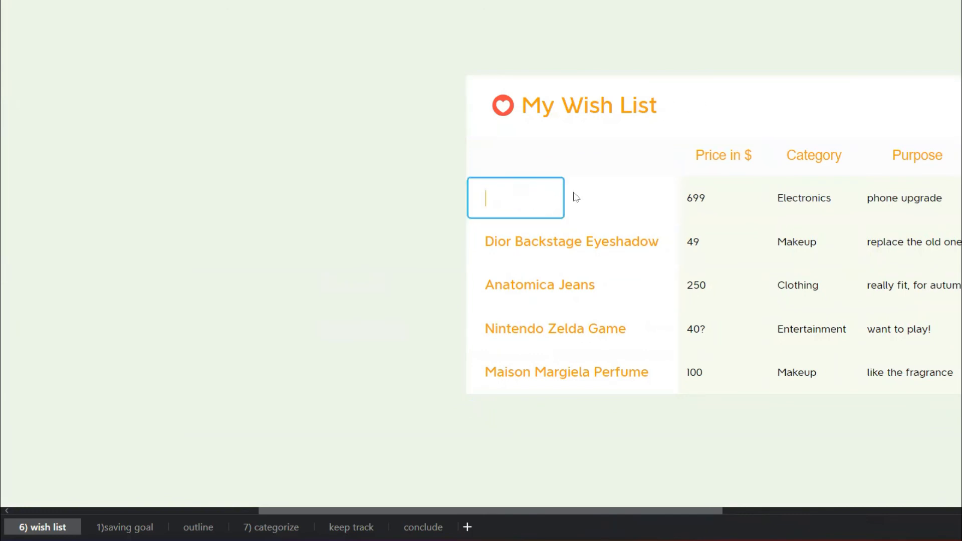
Step: Rename the first two wish list items to More Knowledgeable Videos and ISO
{"action": "type", "text": "More"}
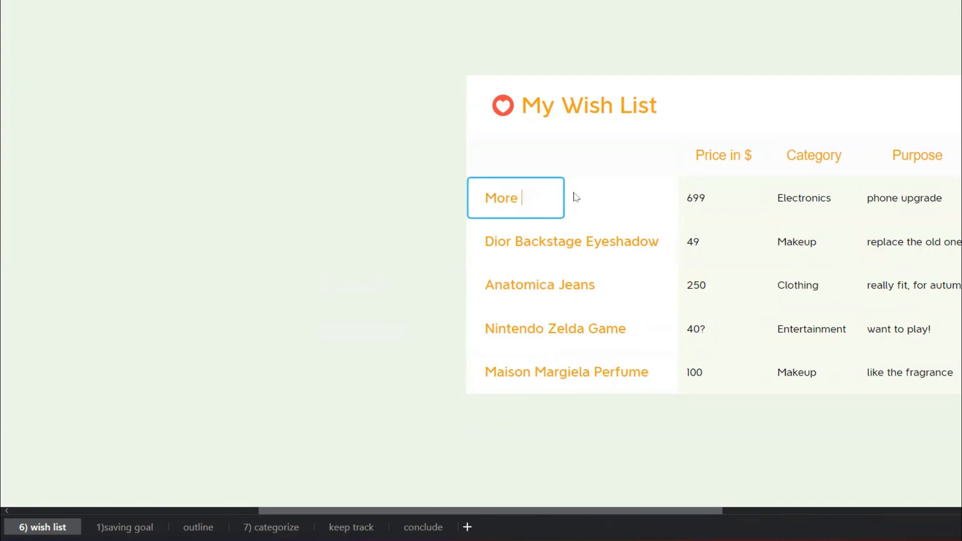
{"action": "type", "text": "Knowled"}
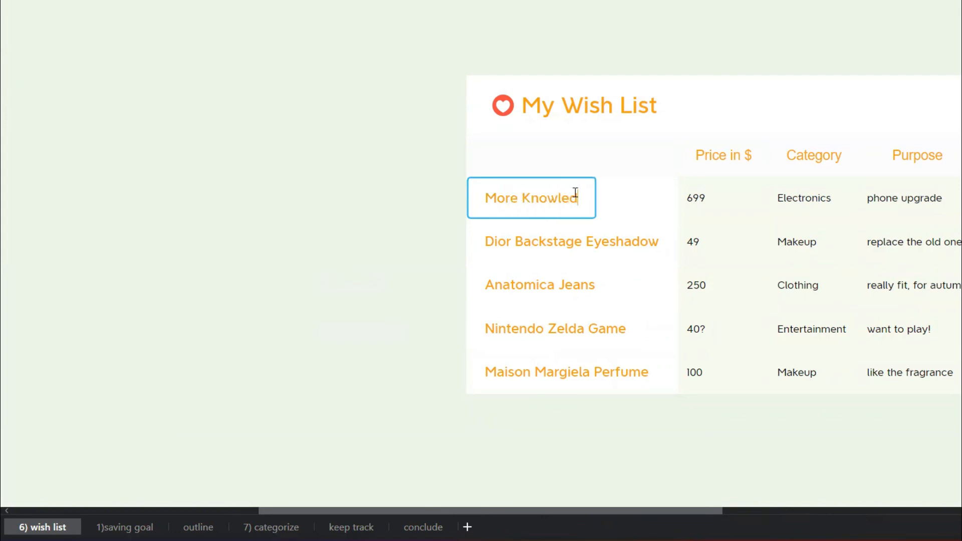
{"action": "type", "text": "g"}
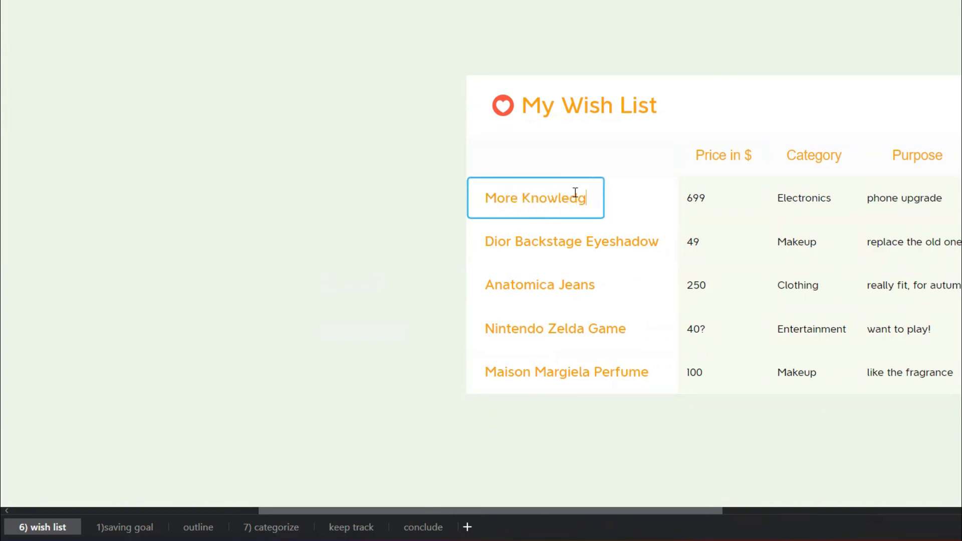
{"action": "type", "text": "eable"}
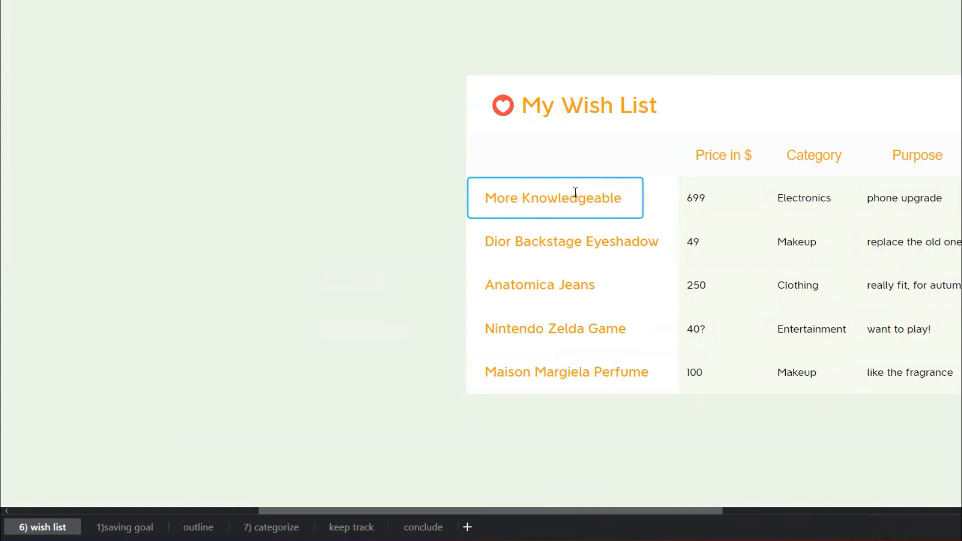
{"action": "type", "text": "Vdeo"}
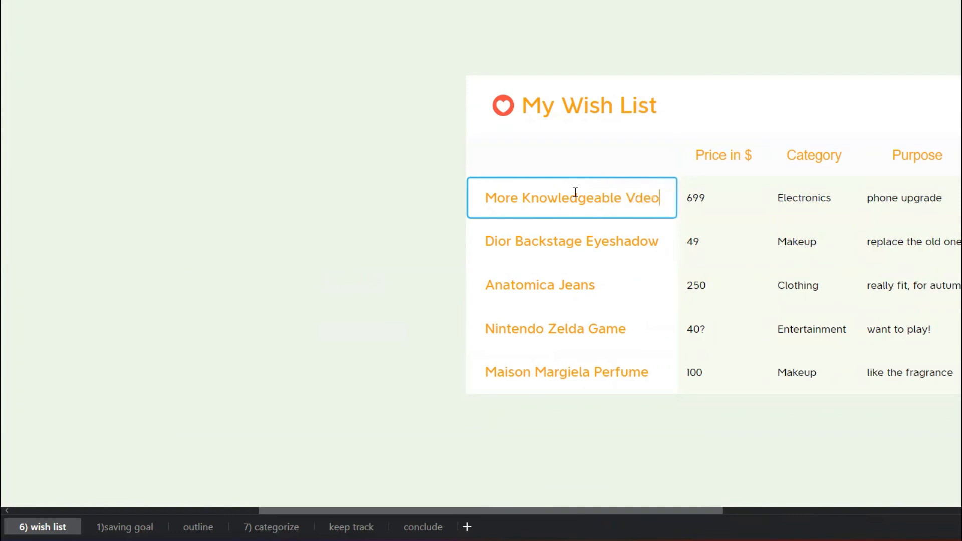
{"action": "type", "text": "Videos"}
{"action": "left_click", "coordinate": [571, 240]}
{"action": "type", "text": "IS"}
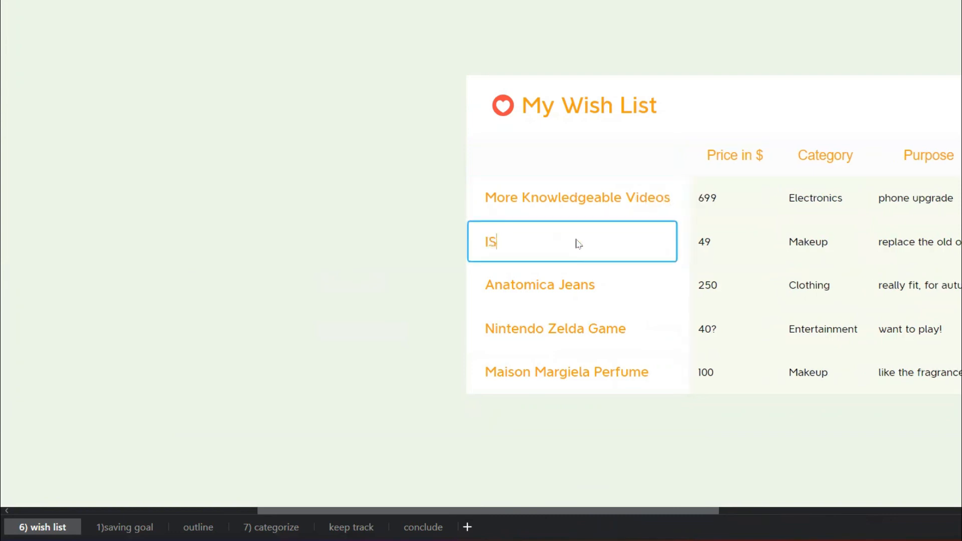
{"action": "type", "text": "O"}
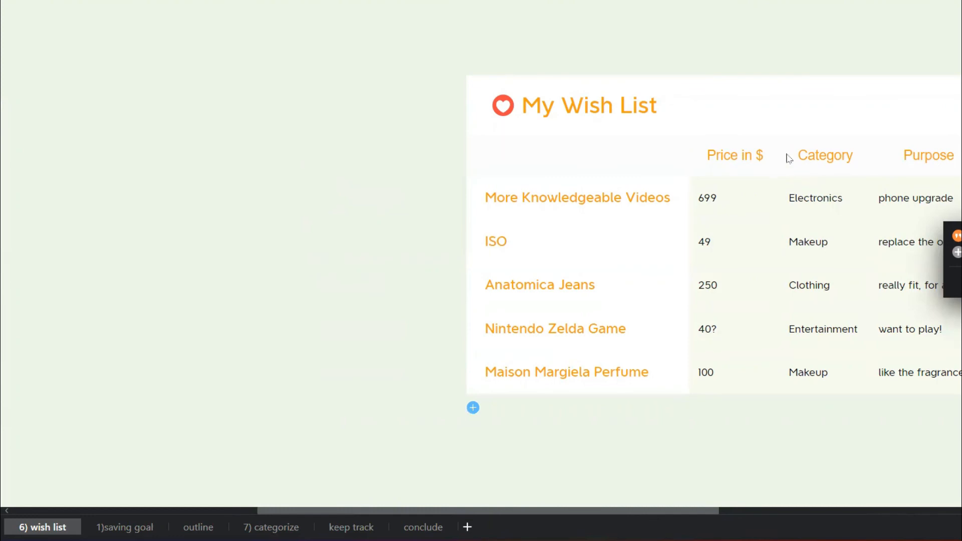
{"action": "mouse_move", "coordinate": [751, 94]}
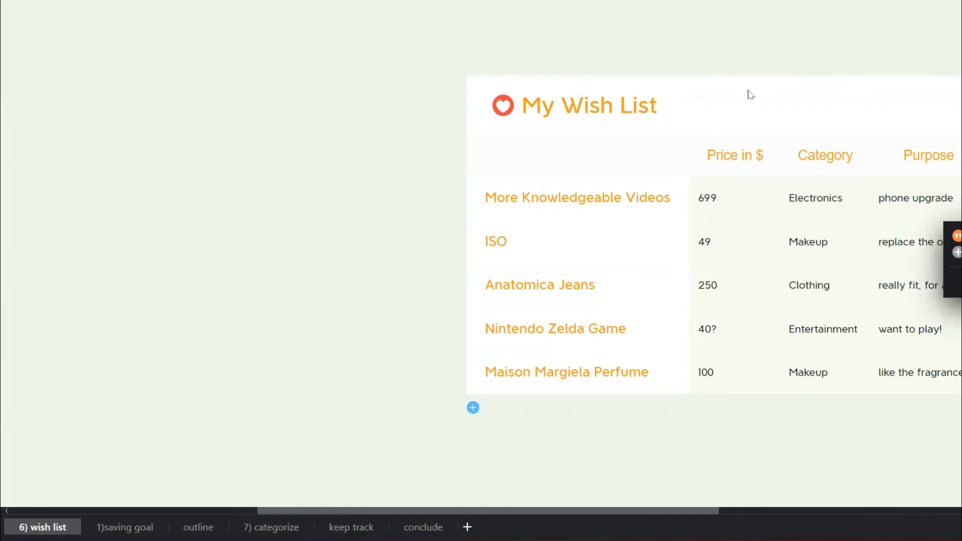